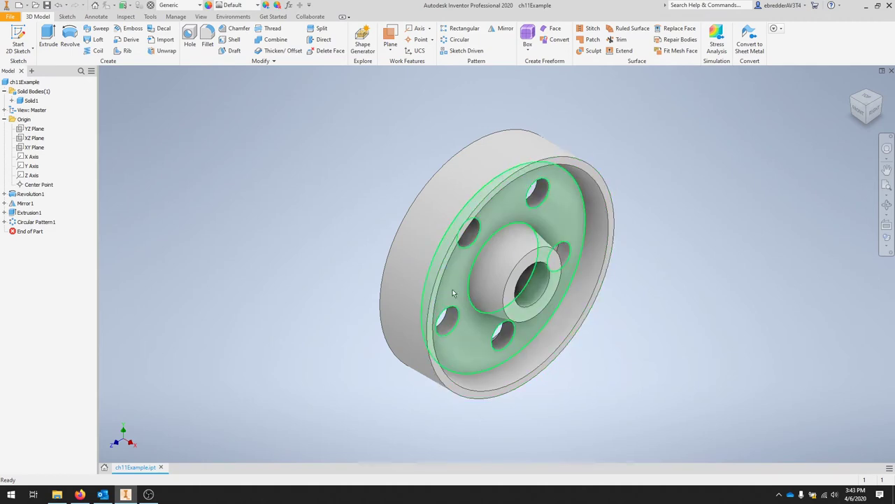
Create a new drawing from the wheel part and return to the Drawing1 document
left_click(11, 15)
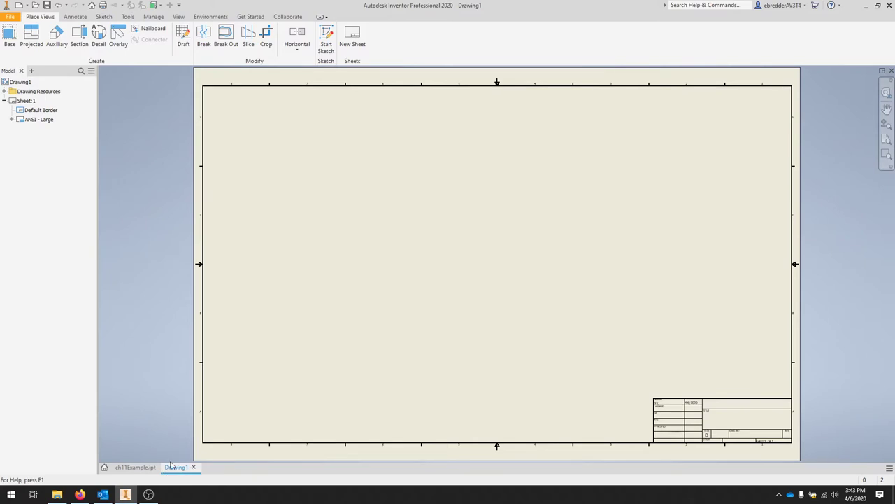
left_click(134, 467)
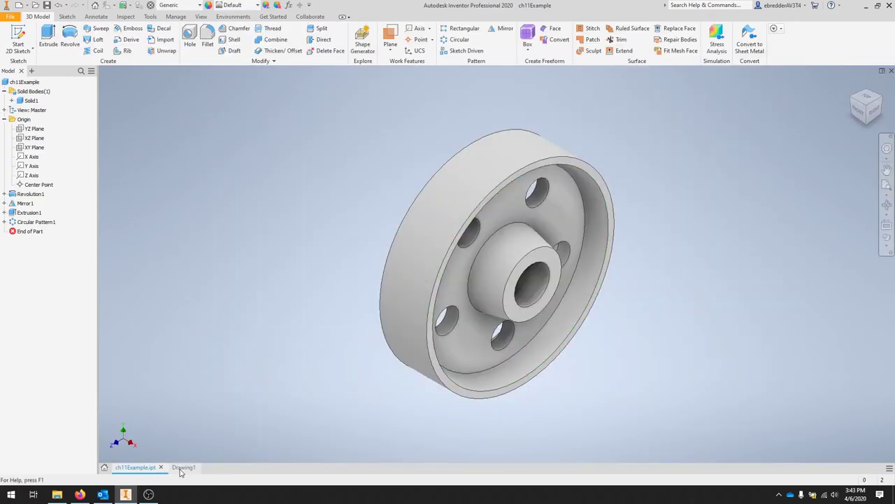
left_click(183, 468)
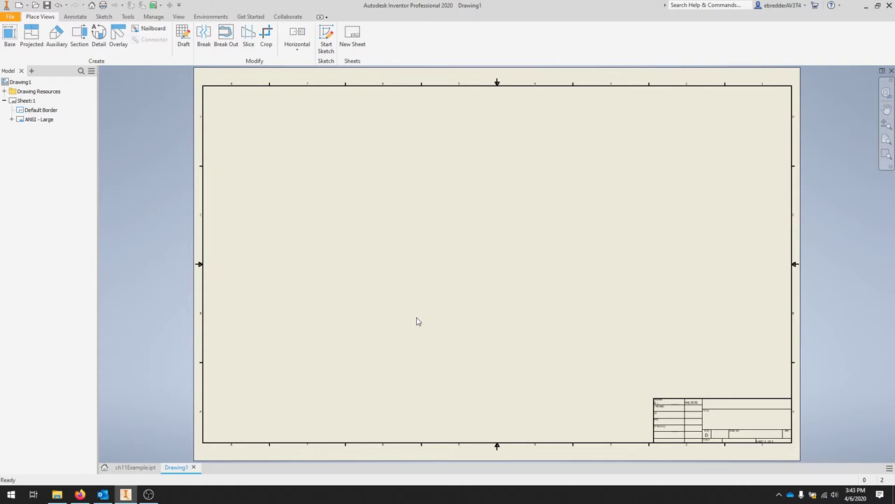
mouse_move(418, 328)
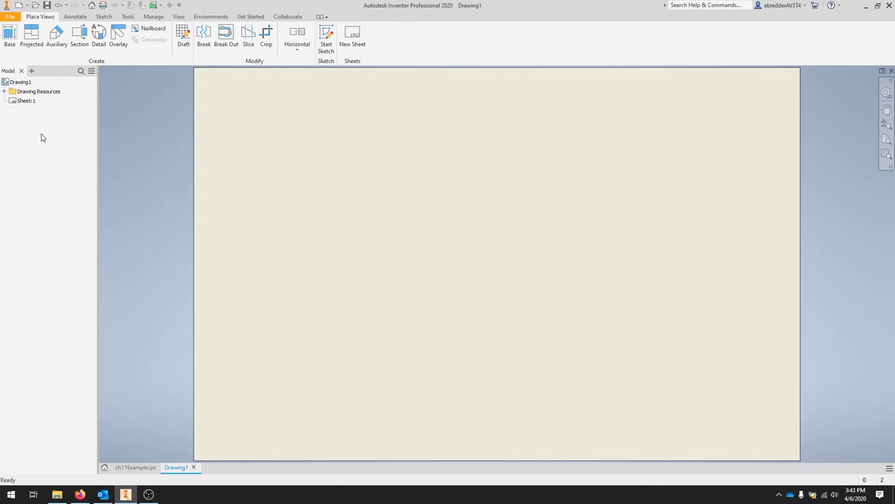
Edit Sheet:1 to size A, keeping landscape orientation
right_click(26, 100)
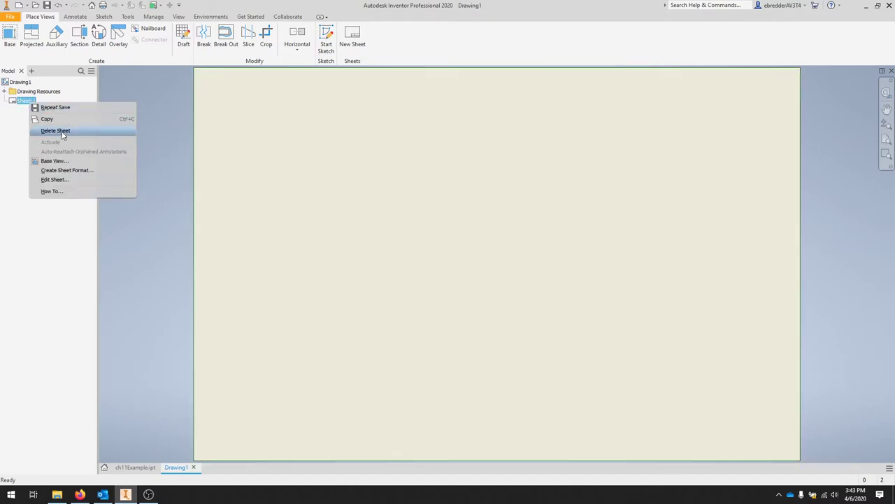
left_click(54, 179)
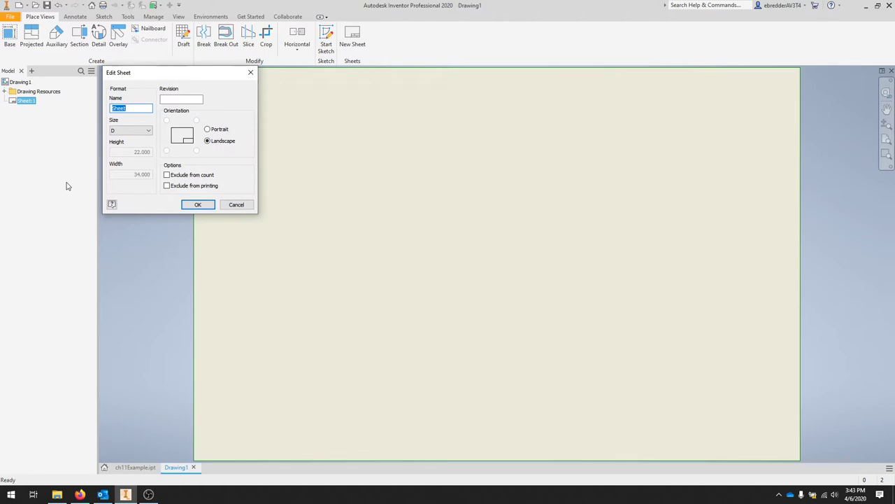
left_click(130, 130)
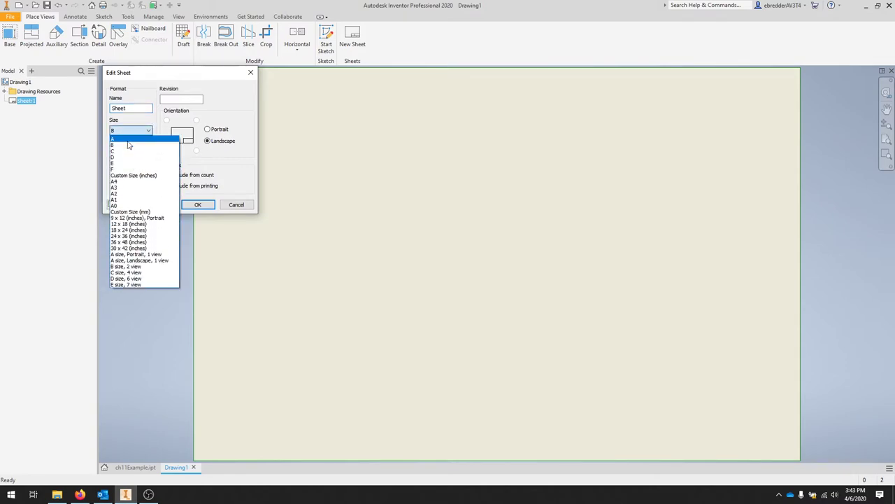
left_click(112, 138)
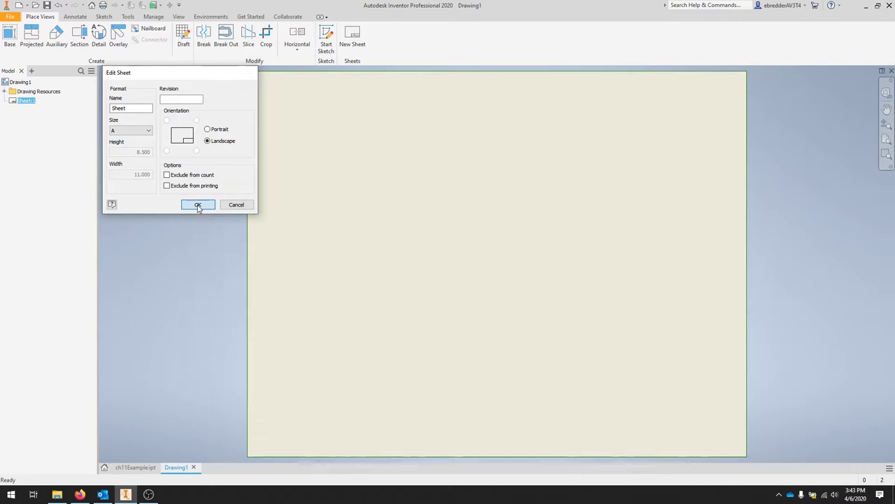
left_click(199, 204)
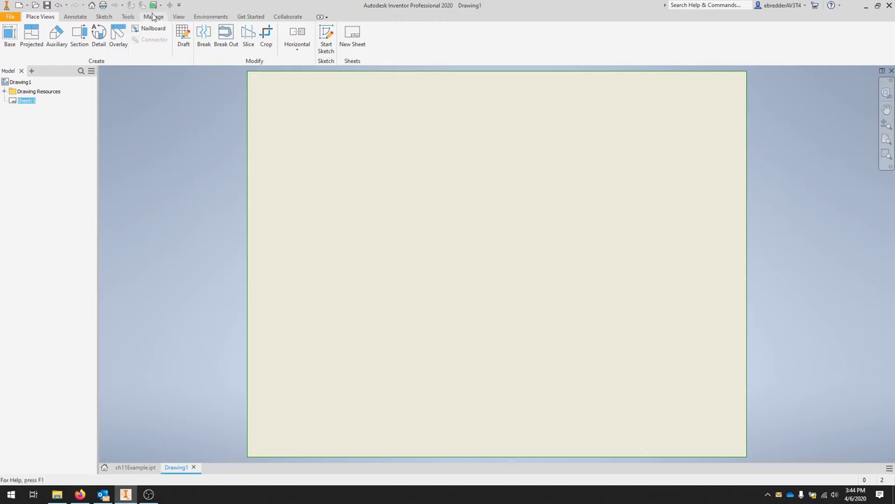
Begin a new border definition and sketch the 10.250 x 7.750 rectangle
left_click(153, 16)
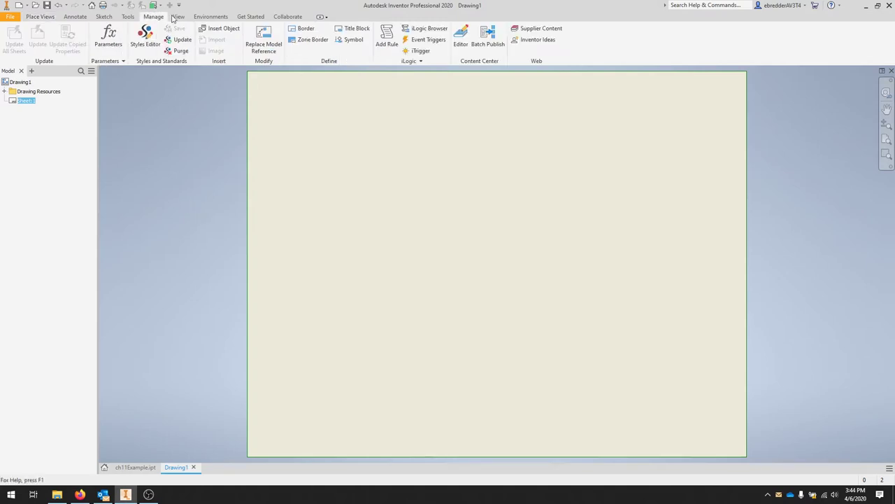
left_click(104, 16)
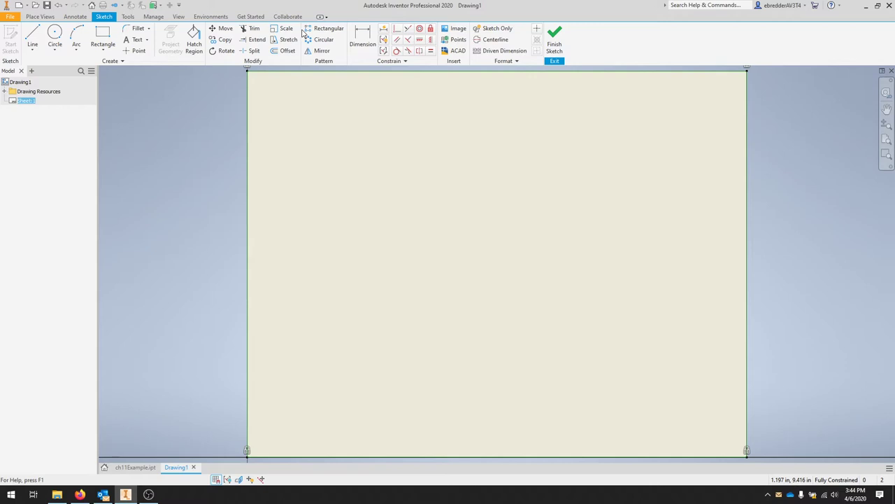
left_click(104, 39)
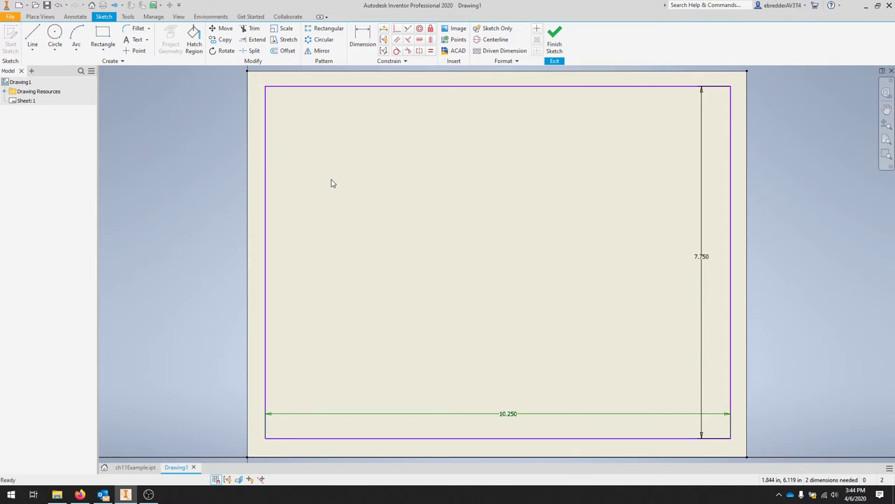
Save the sketched rectangle as a border named A-1
right_click(333, 182)
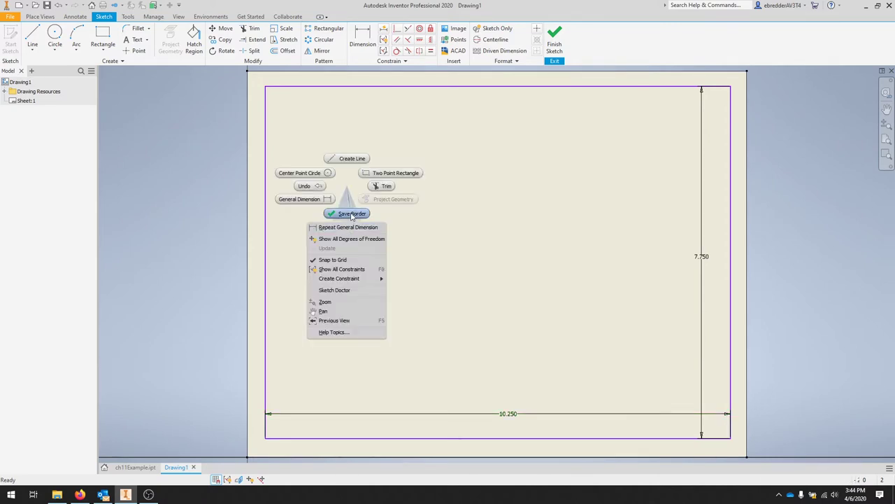
left_click(350, 213)
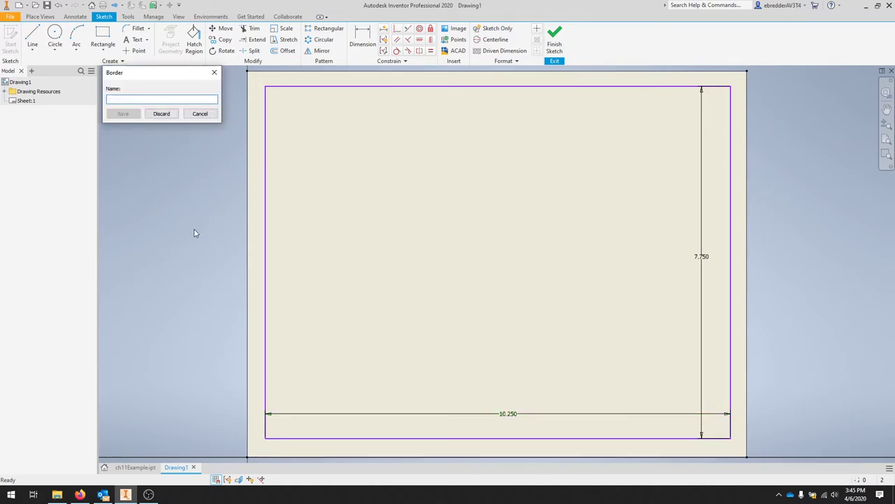
type("A-1")
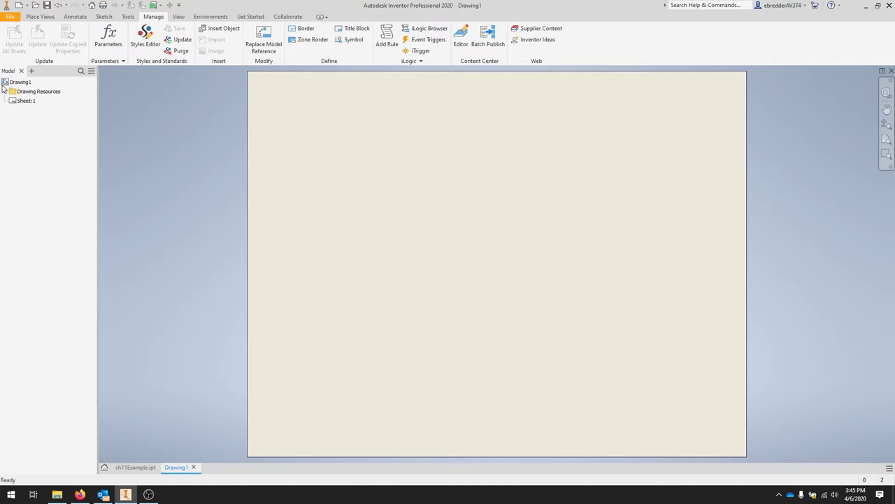
Insert the new custom border from Drawing Resources > Borders onto the sheet
left_click(13, 91)
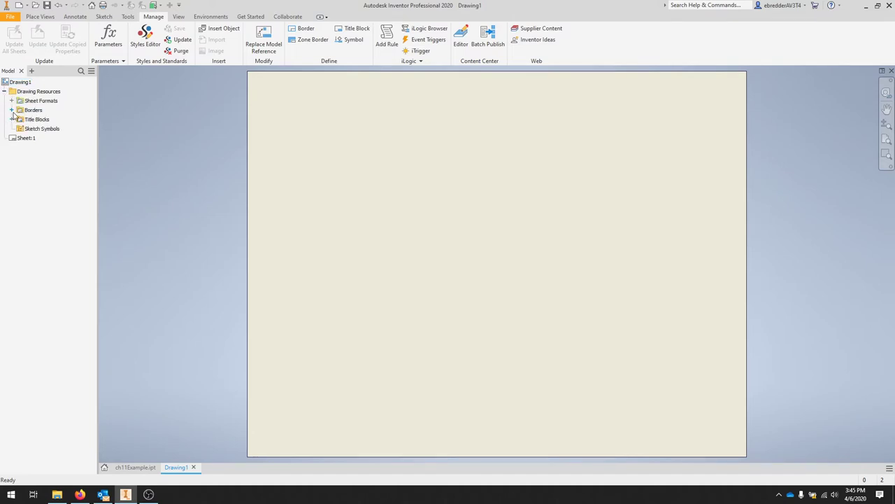
left_click(13, 109)
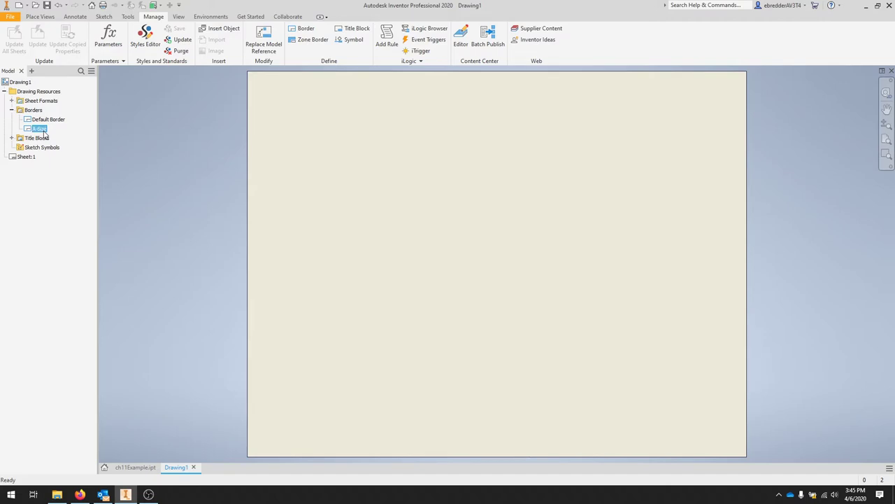
double_click(39, 128)
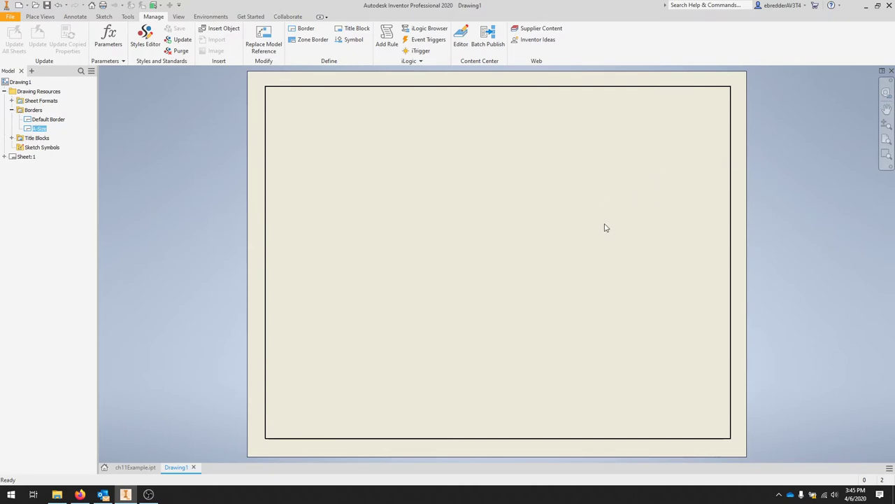
mouse_move(605, 224)
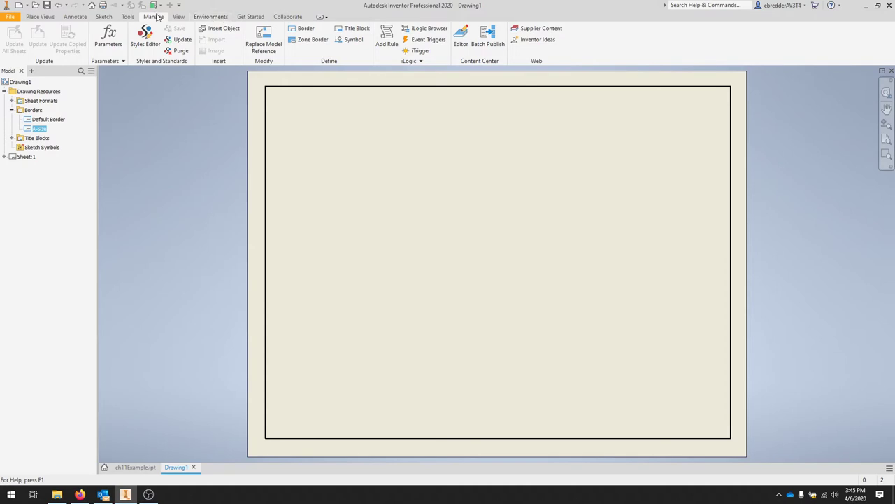
mouse_move(357, 28)
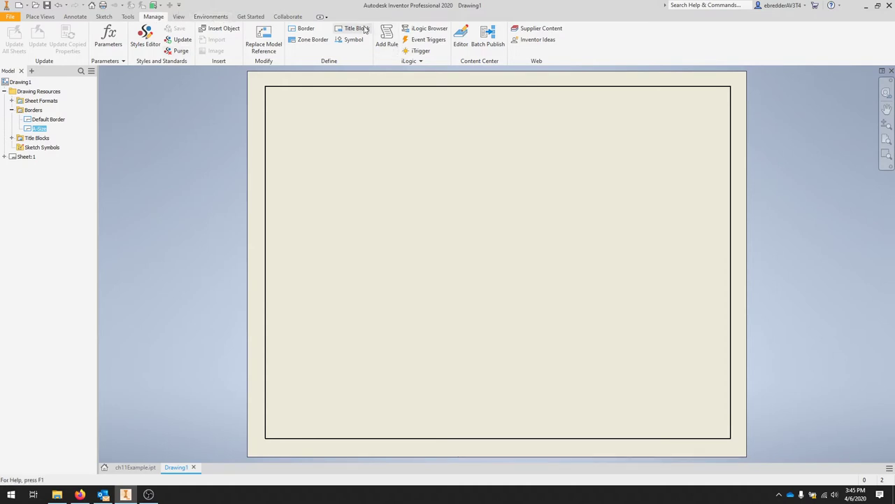
Begin a title block definition, sketch its grid lines and start dimensioning them
left_click(104, 17)
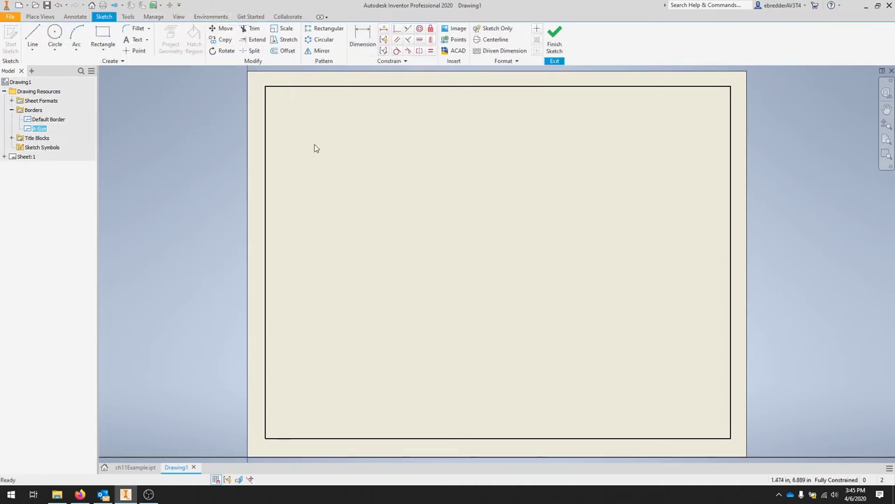
mouse_move(330, 139)
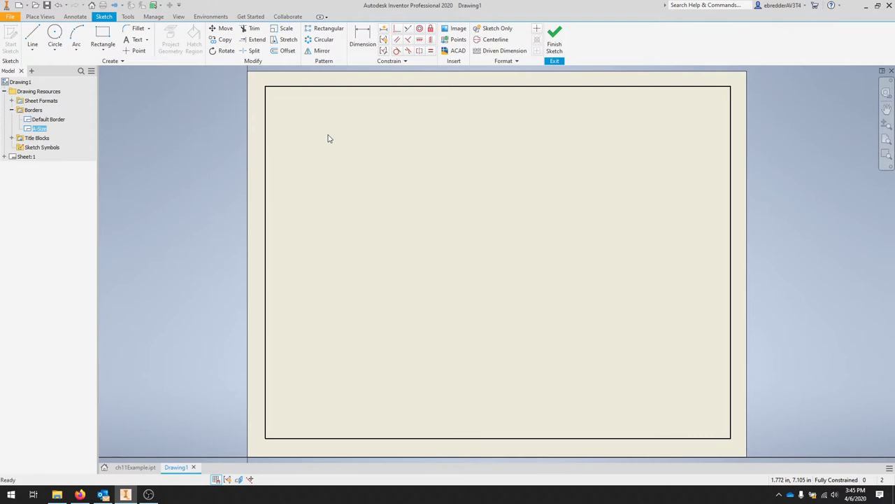
left_click(104, 35)
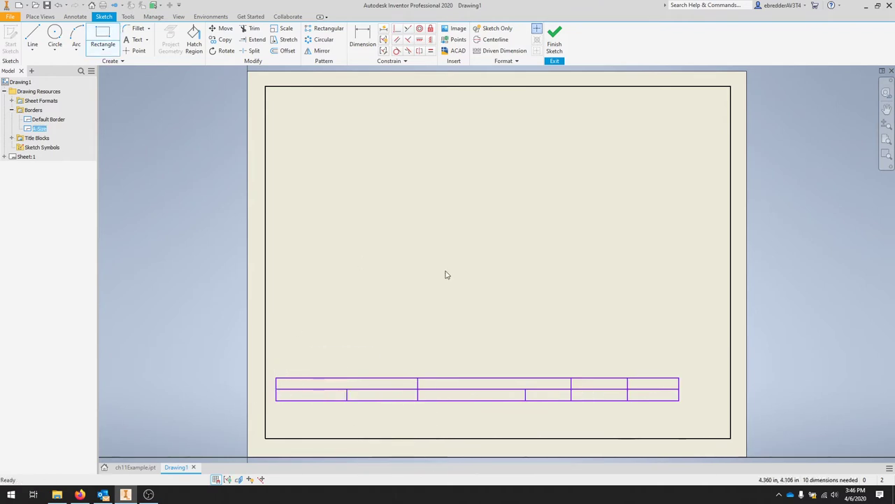
left_click(362, 39)
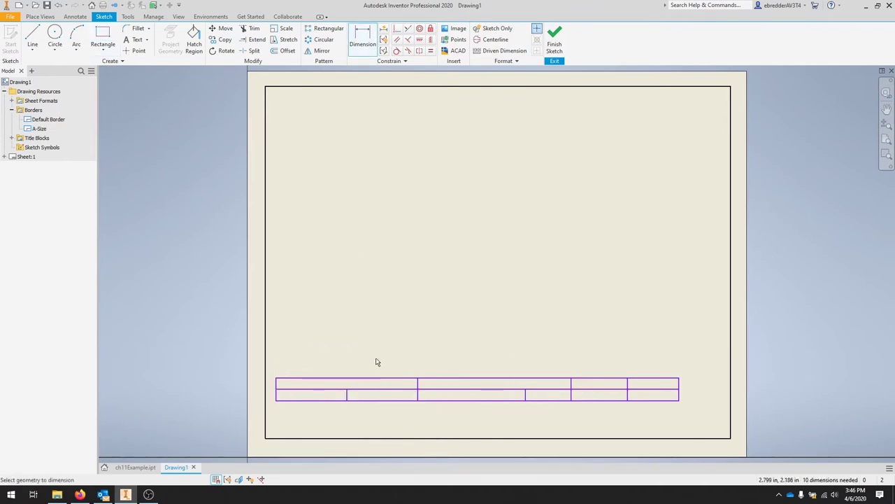
mouse_move(315, 355)
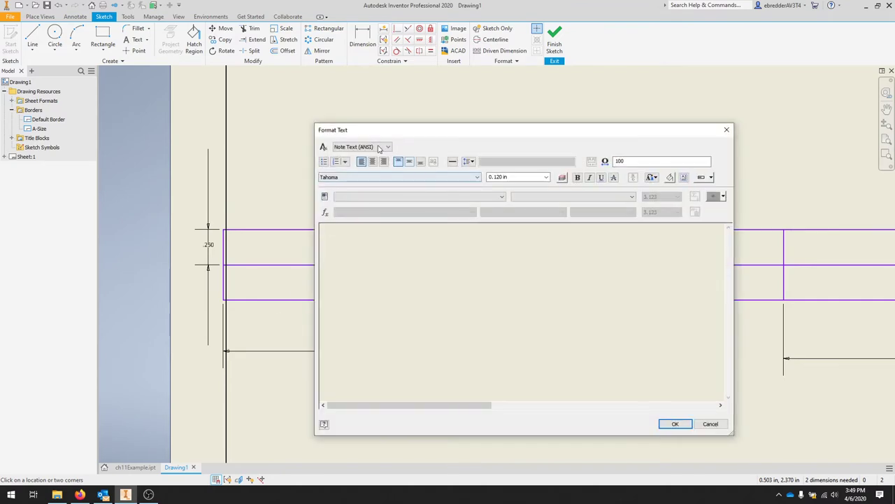
Add a 0.125 in text reading PVCC to the title block
left_click(546, 176)
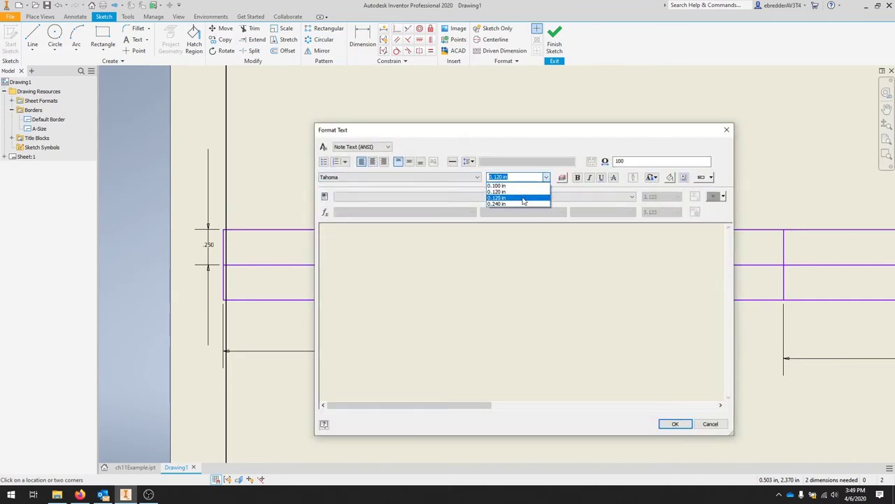
left_click(497, 198)
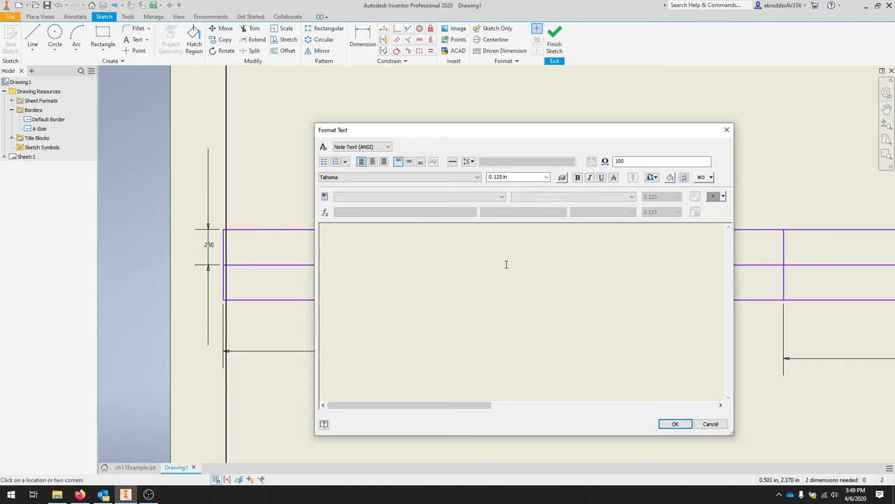
left_click(501, 196)
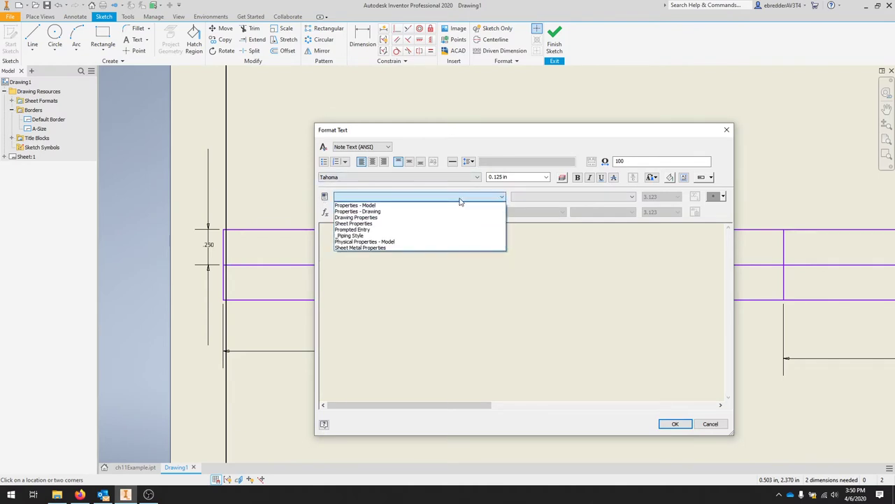
mouse_move(425, 213)
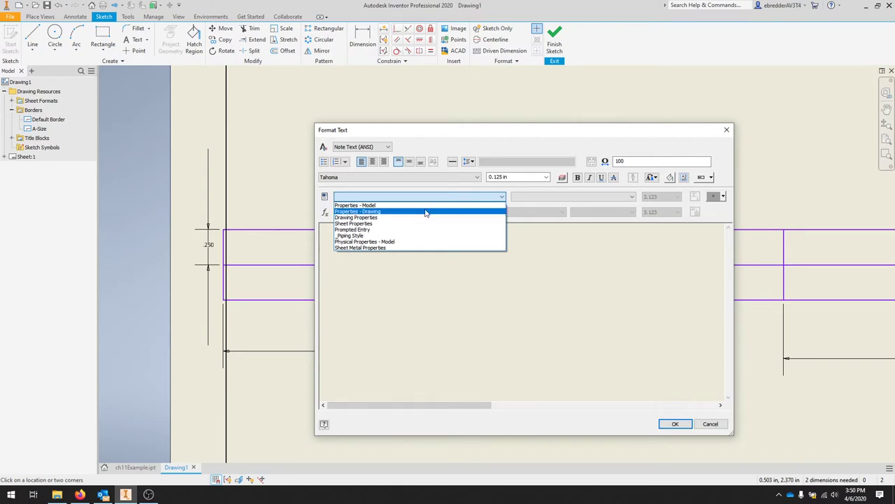
left_click(358, 212)
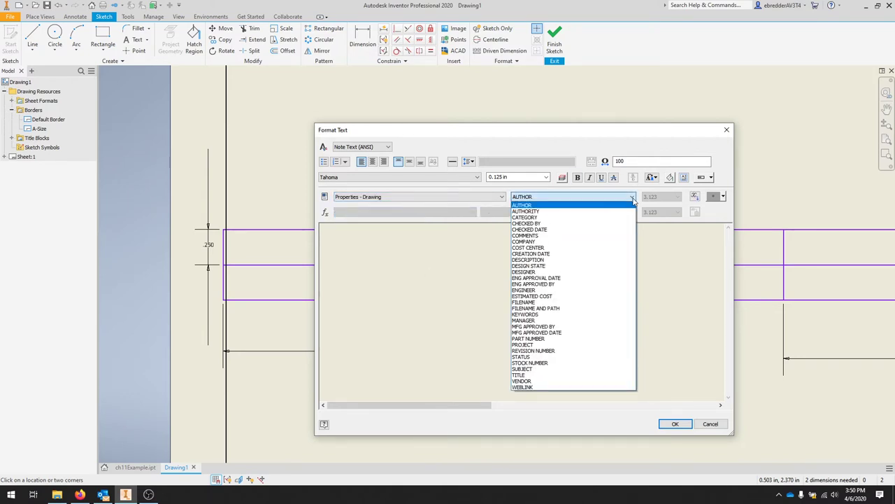
left_click(521, 204)
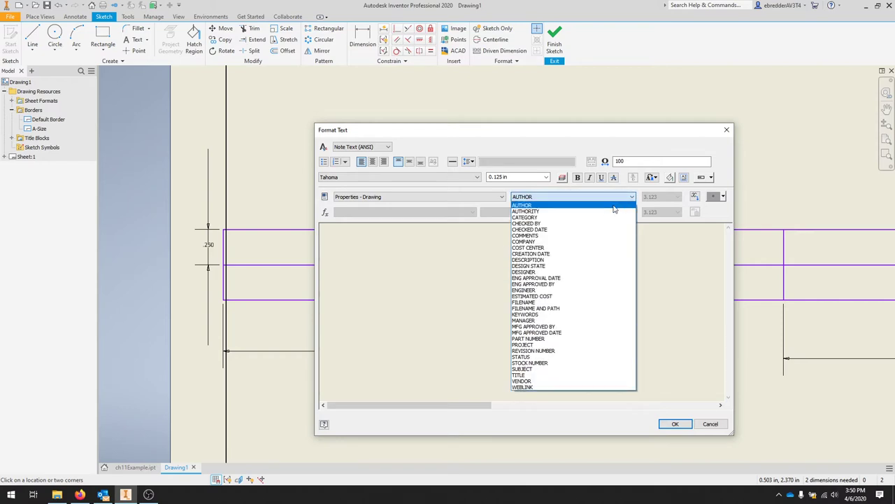
left_click(527, 209)
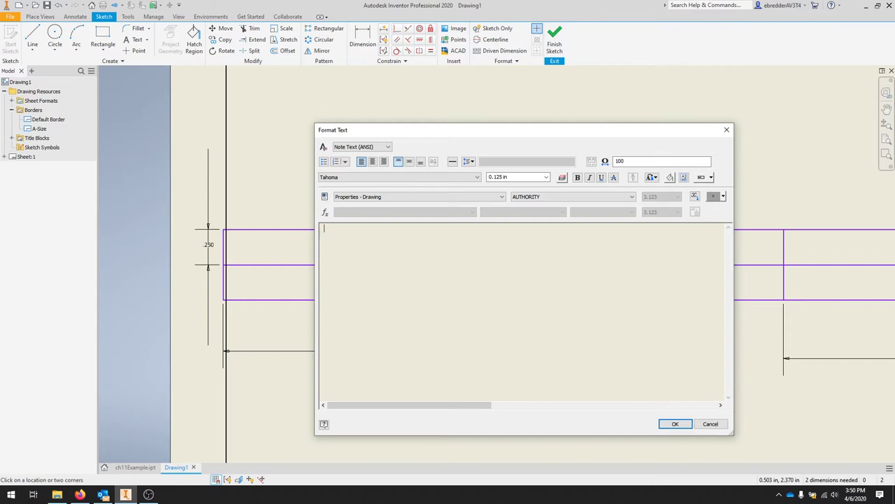
type("PVCC")
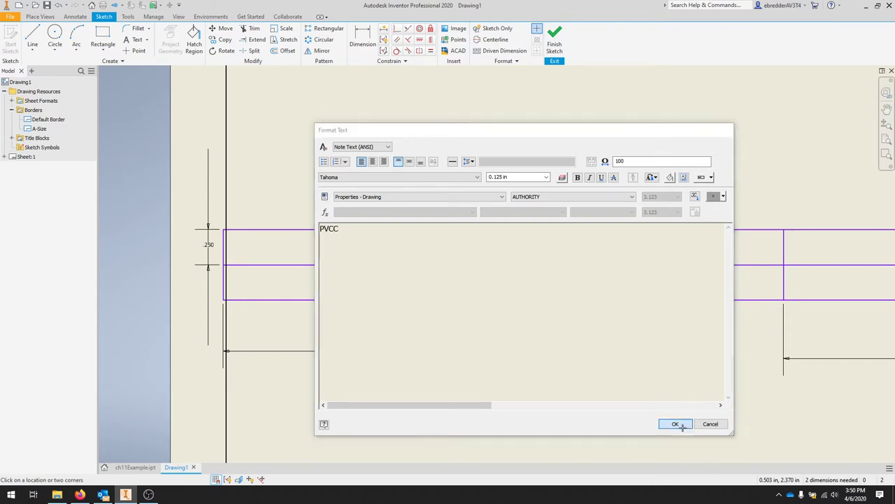
left_click(675, 424)
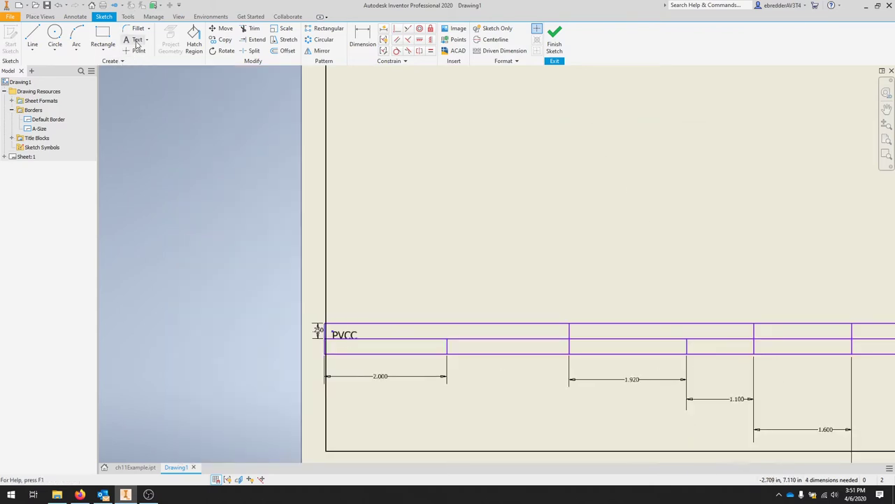
Add a text field linked to the drawing's TITLE property
left_click(137, 39)
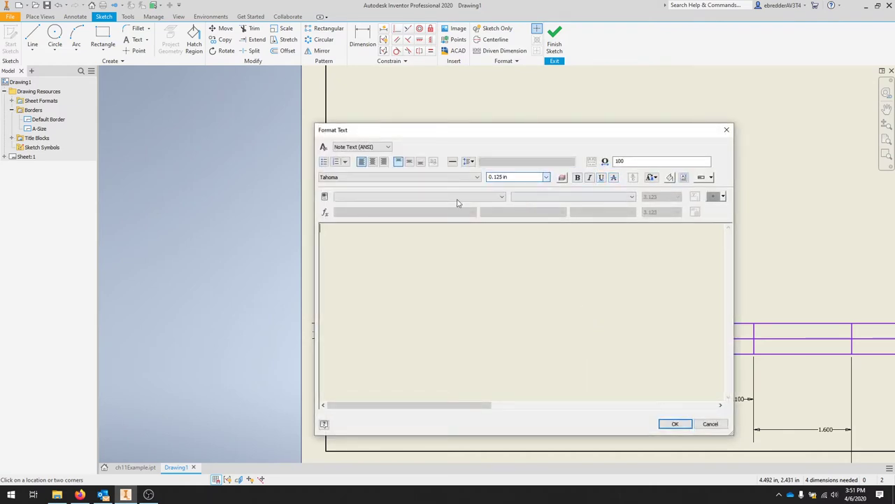
left_click(500, 196)
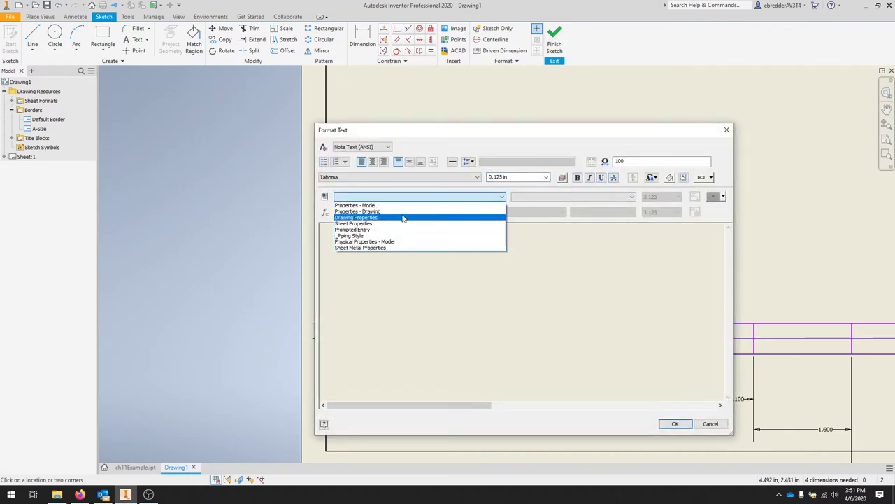
left_click(358, 209)
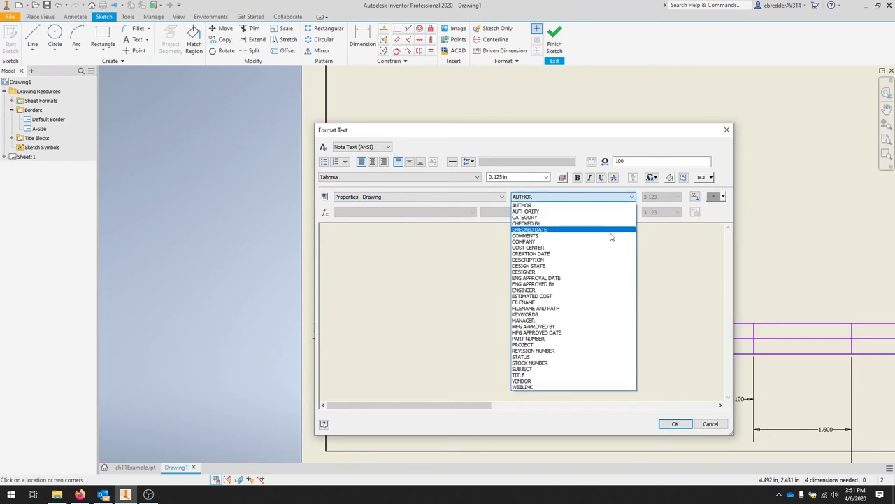
left_click(518, 375)
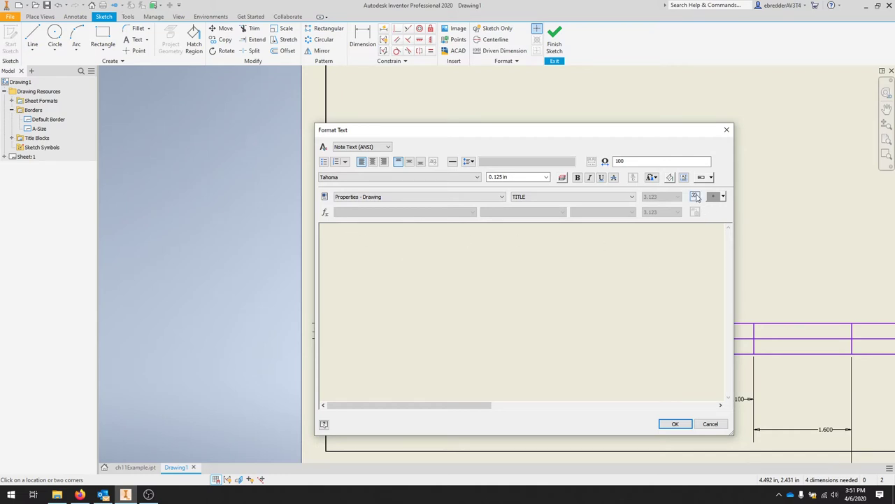
left_click(694, 196)
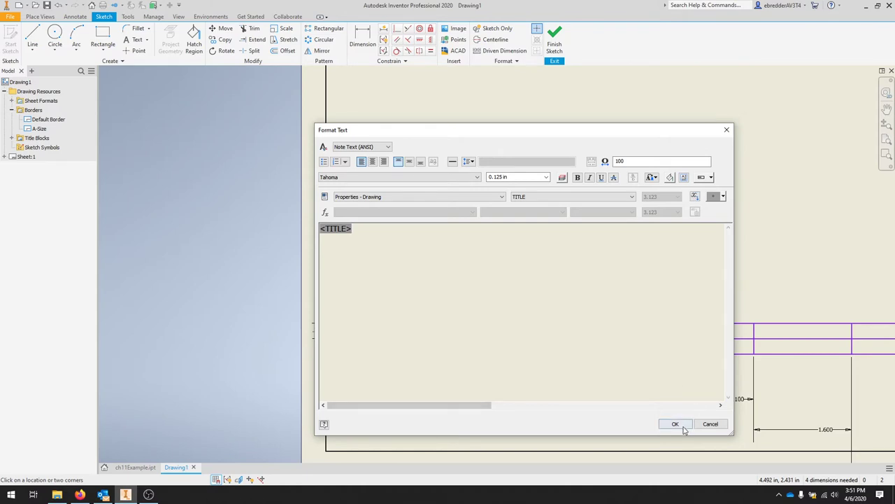
left_click(674, 424)
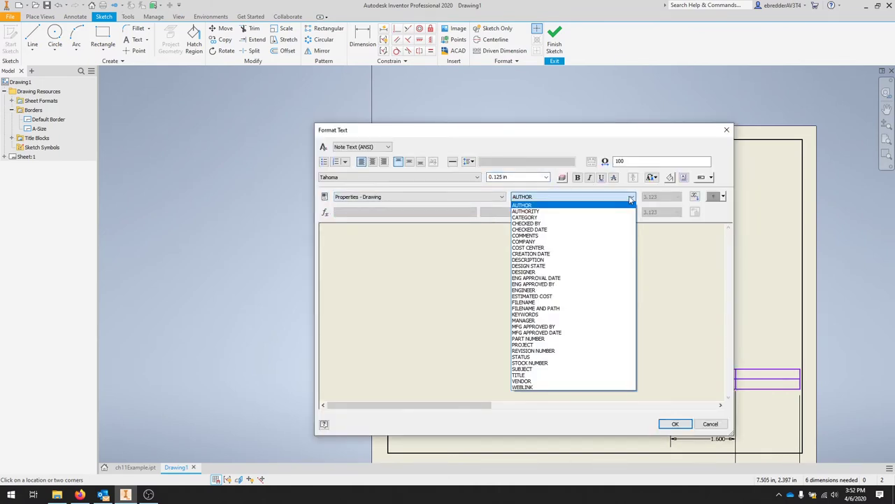
mouse_move(603, 229)
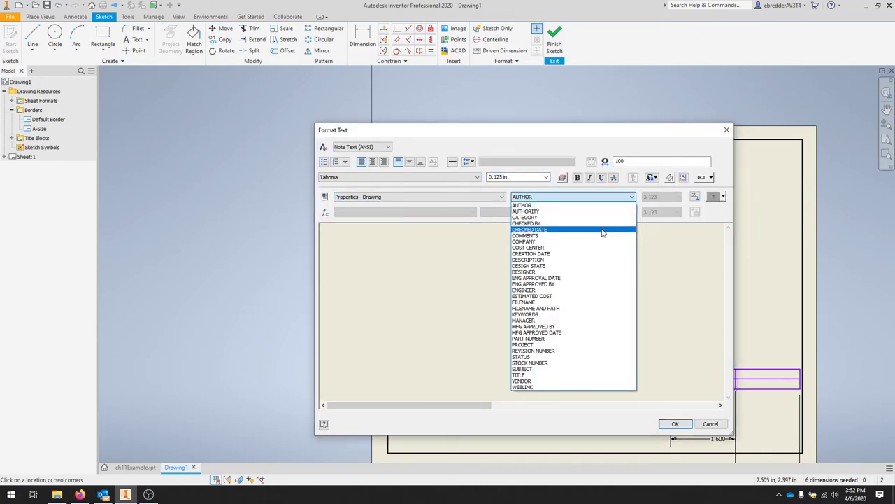
mouse_move(585, 278)
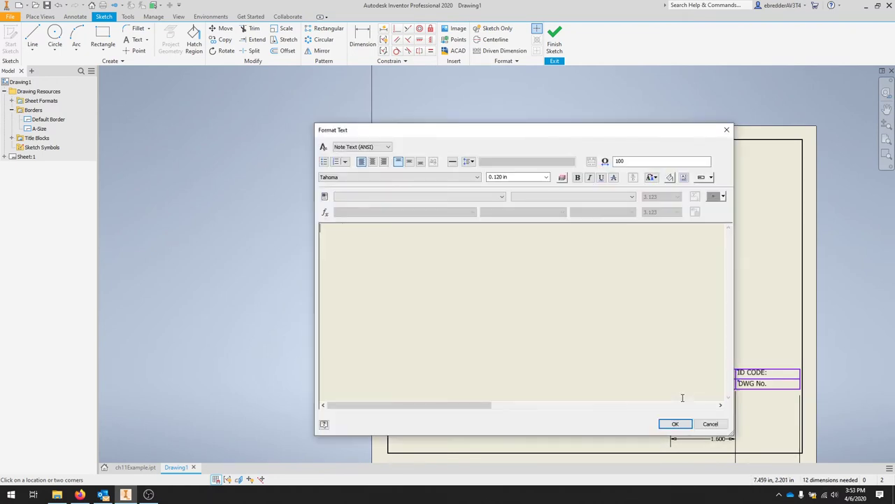
Set 0.125 in text height and place the remaining title block labels and CHECKED DATE field
left_click(546, 177)
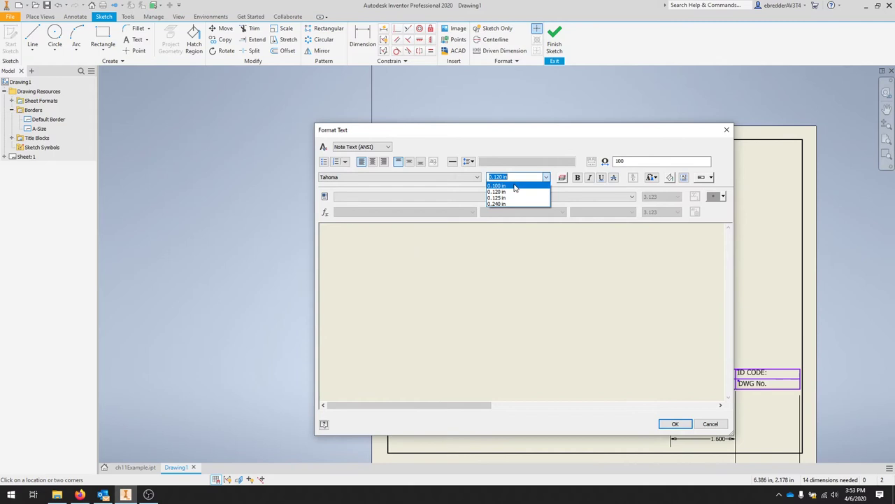
left_click(497, 190)
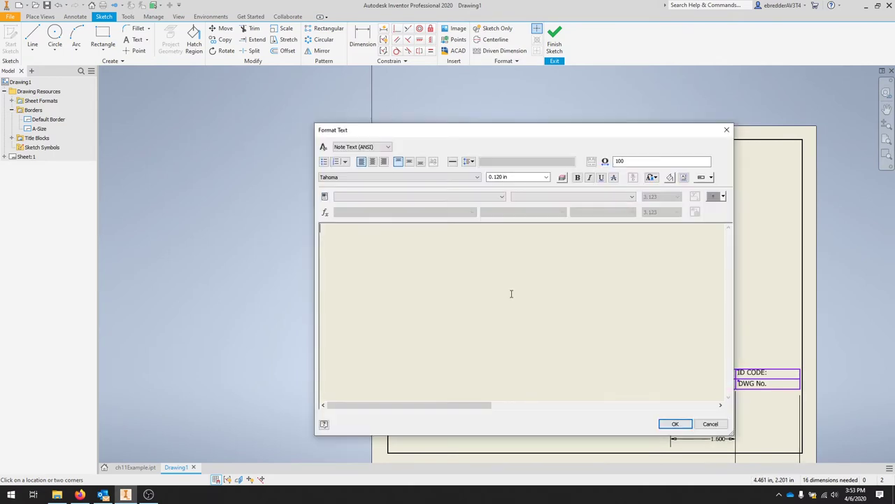
left_click(545, 177)
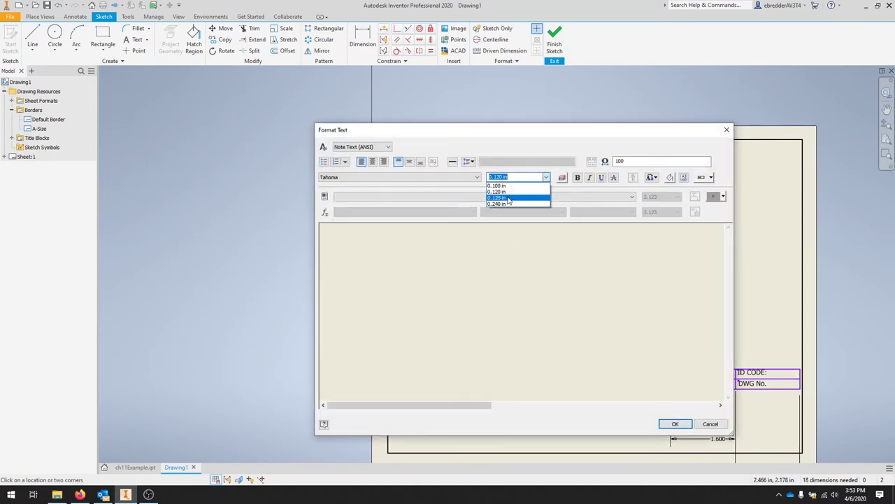
left_click(497, 198)
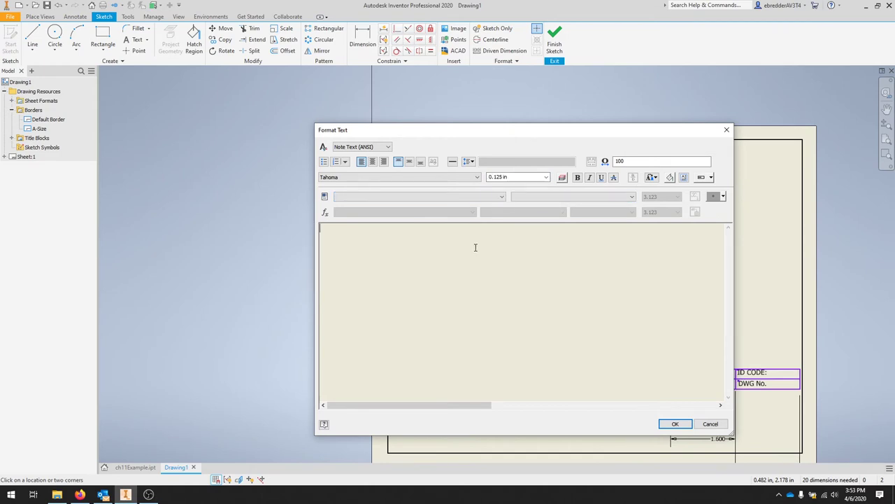
left_click(675, 423)
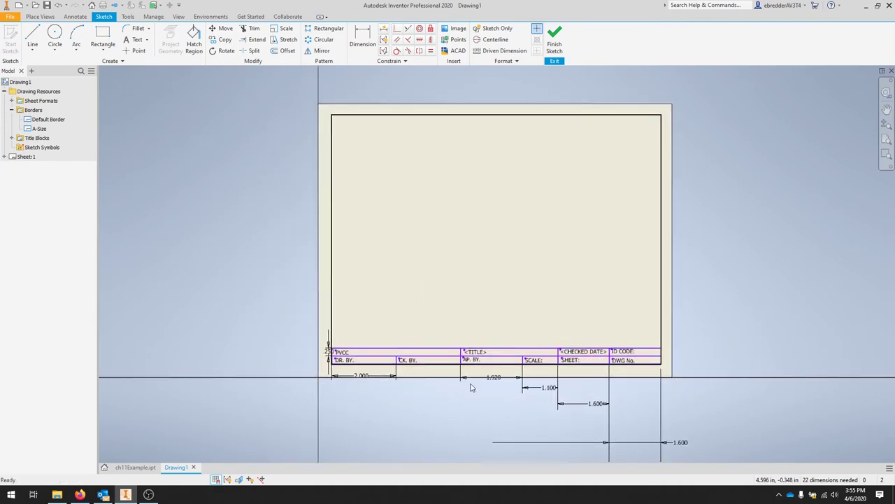
mouse_move(431, 311)
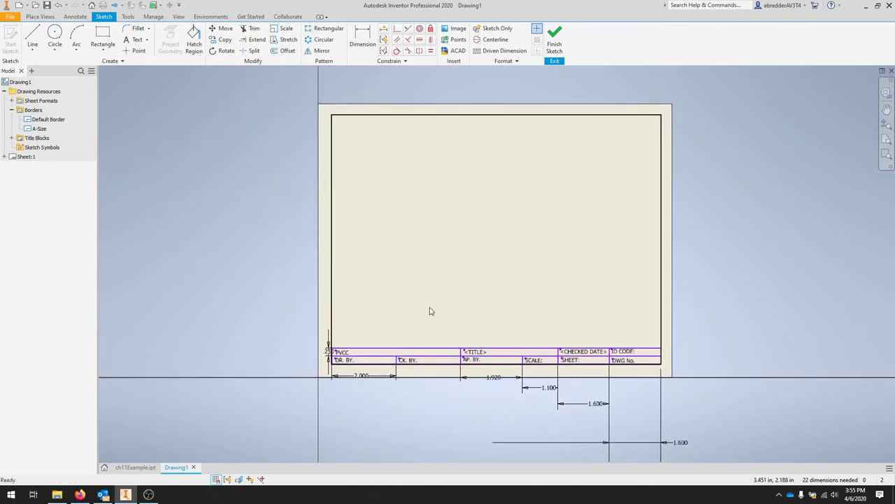
right_click(429, 310)
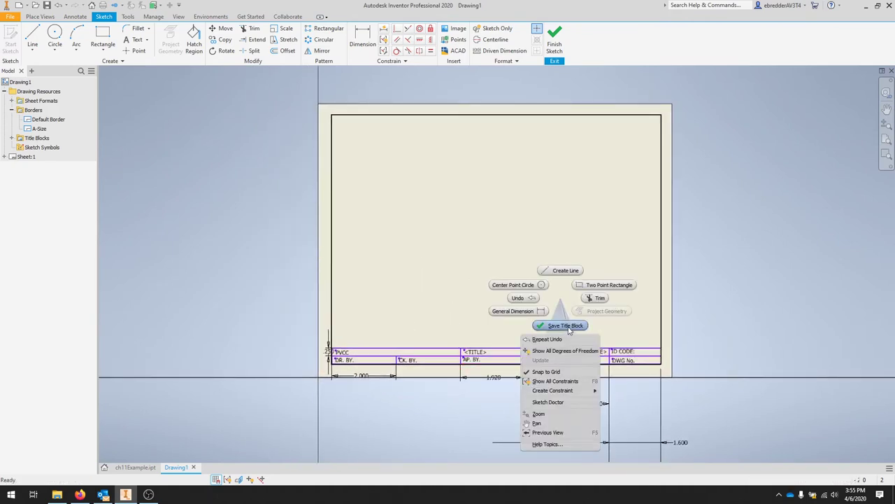
left_click(560, 325)
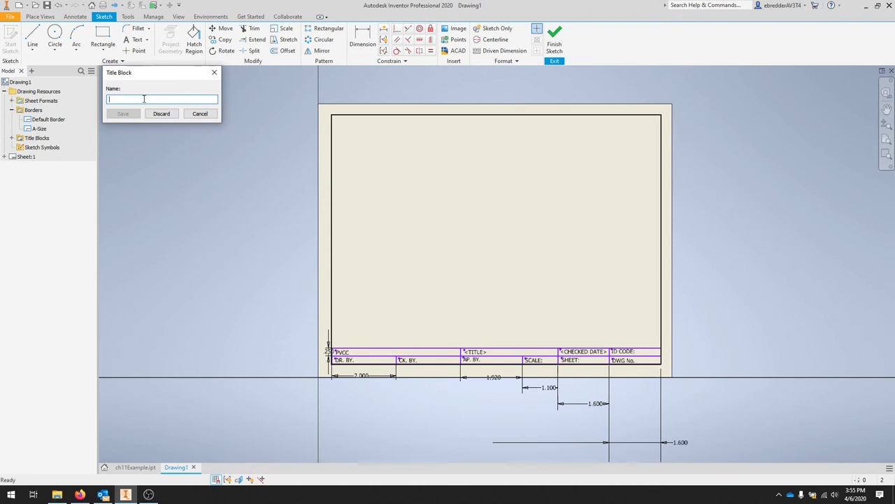
type("A")
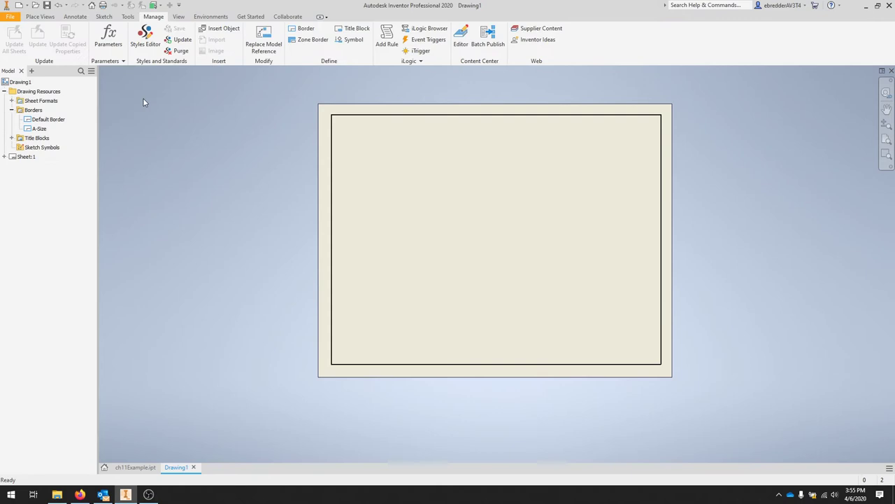
mouse_move(137, 95)
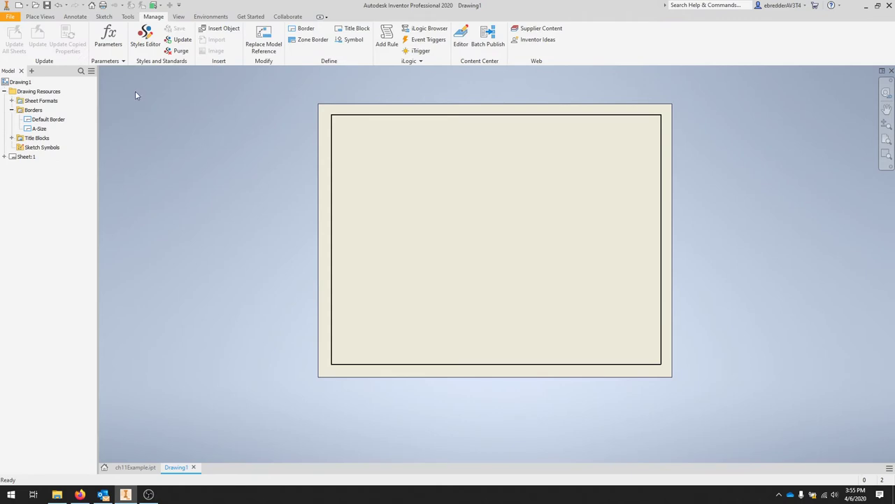
Insert the A-Horizontal title block on the sheet and bring up the File menu
left_click(12, 139)
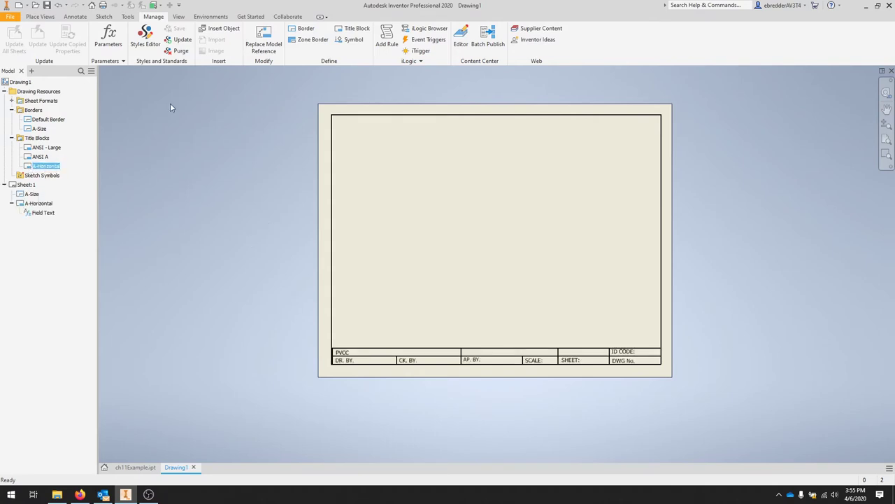
mouse_move(125, 126)
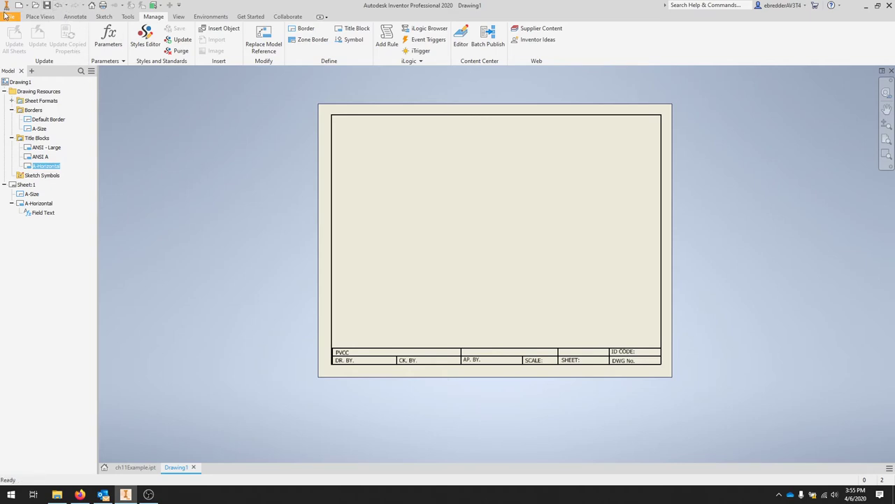
left_click(10, 12)
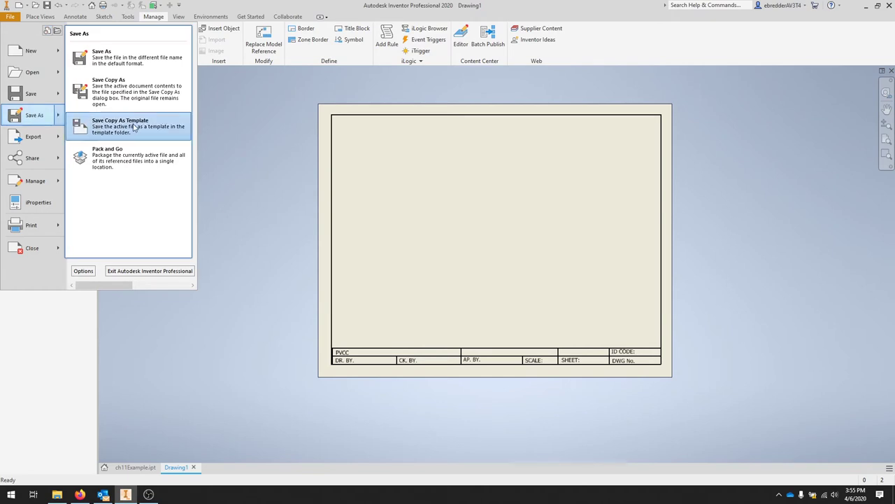
Save a copy of the drawing as a template named A-Sie_H
left_click(120, 126)
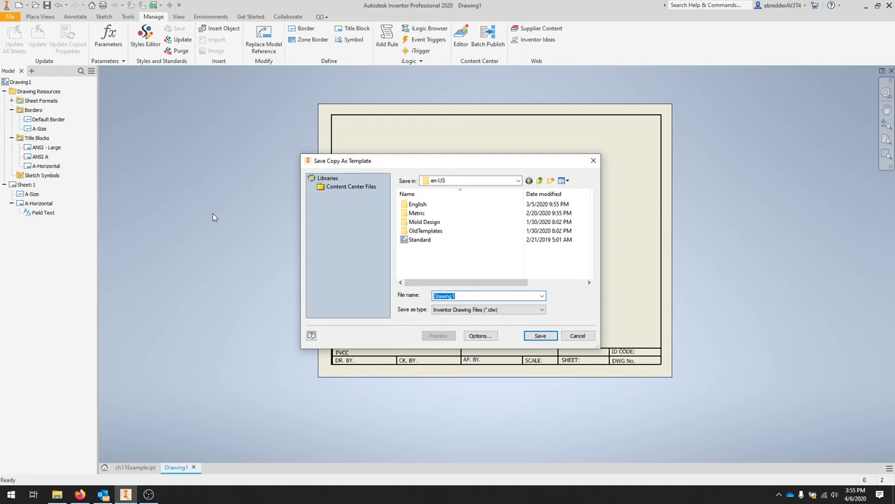
type("A")
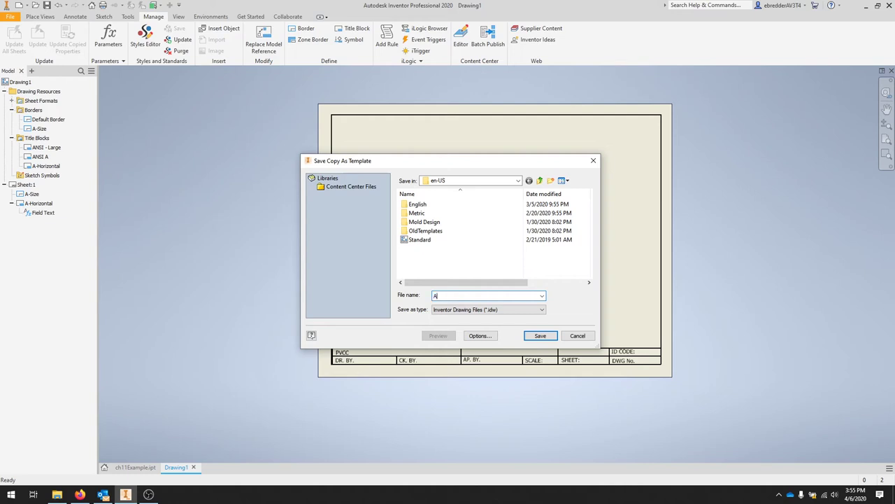
type("-Sie_H")
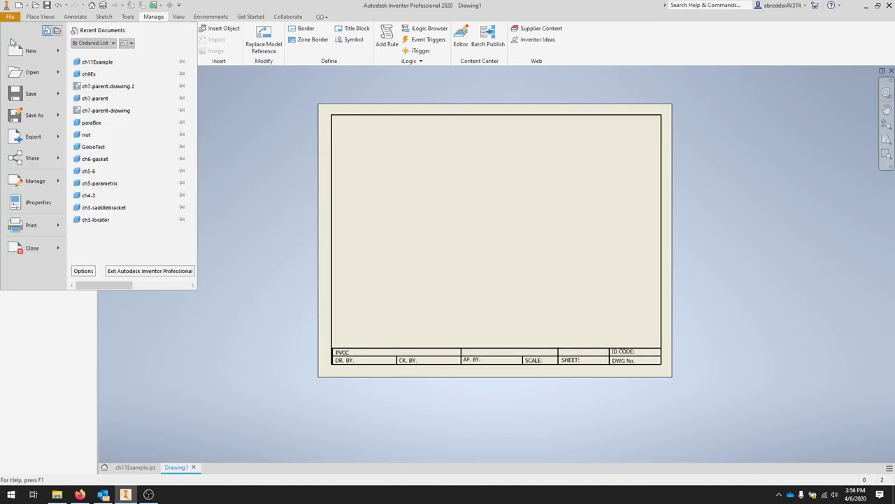
Save the drawing as ch11Example in the InventorParts folder
left_click(34, 115)
type("ch11")
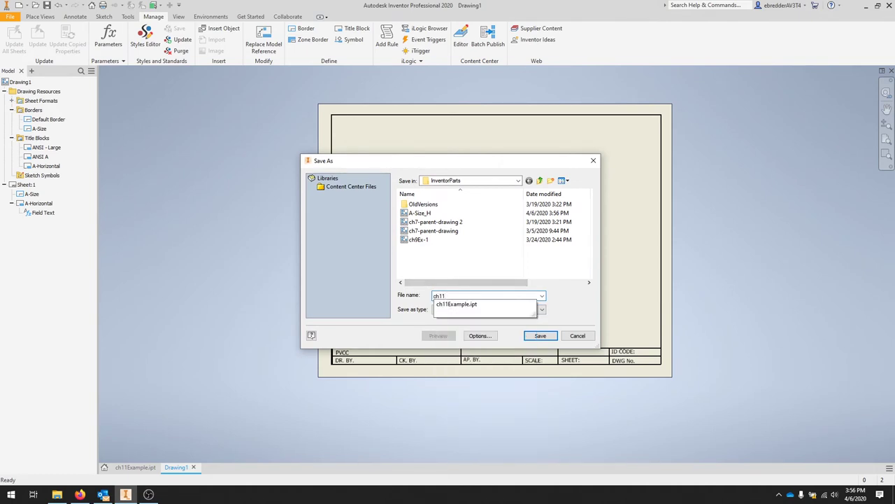
left_click(540, 335)
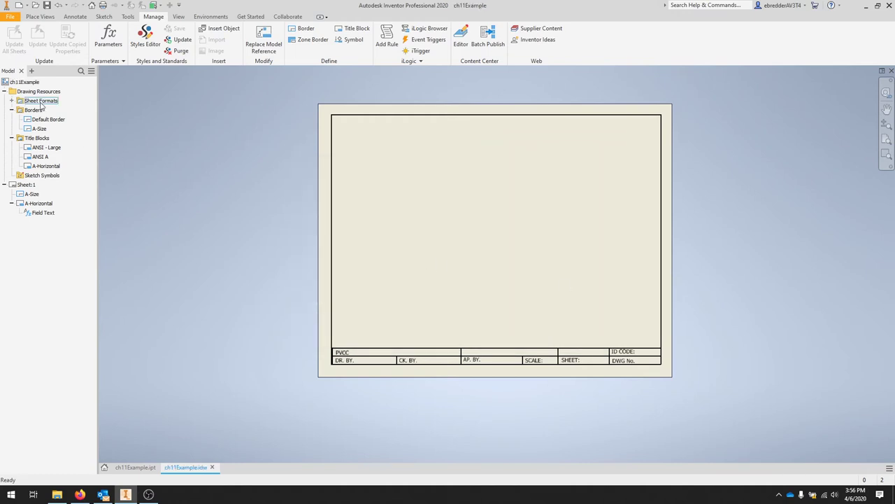
left_click(32, 110)
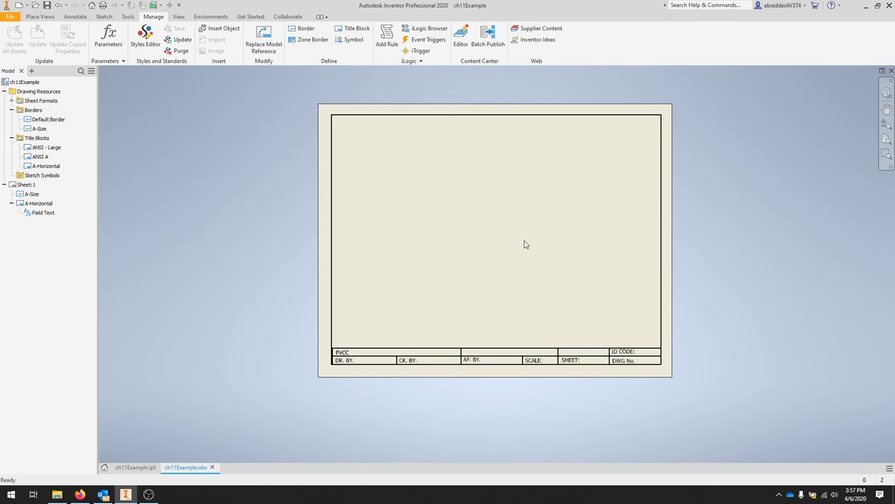
mouse_move(501, 252)
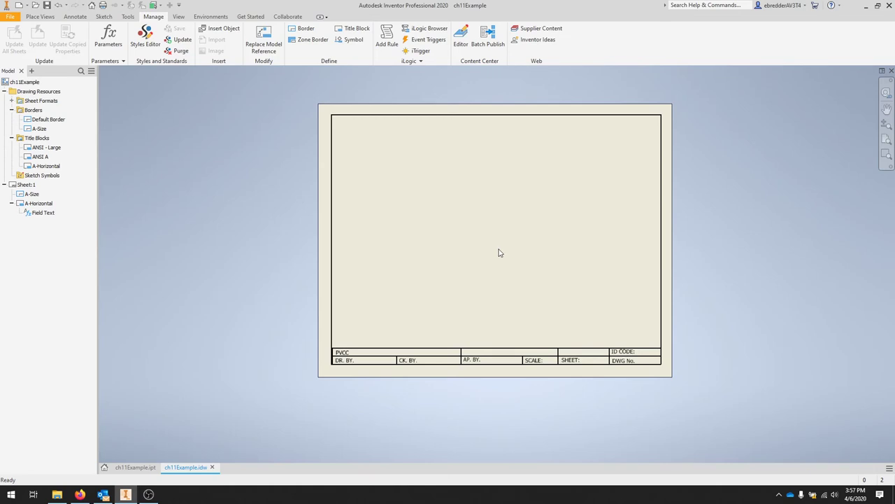
Place a base view of the wheel oriented Right to show the bolt-hole face, at 3:4 scale
left_click(40, 17)
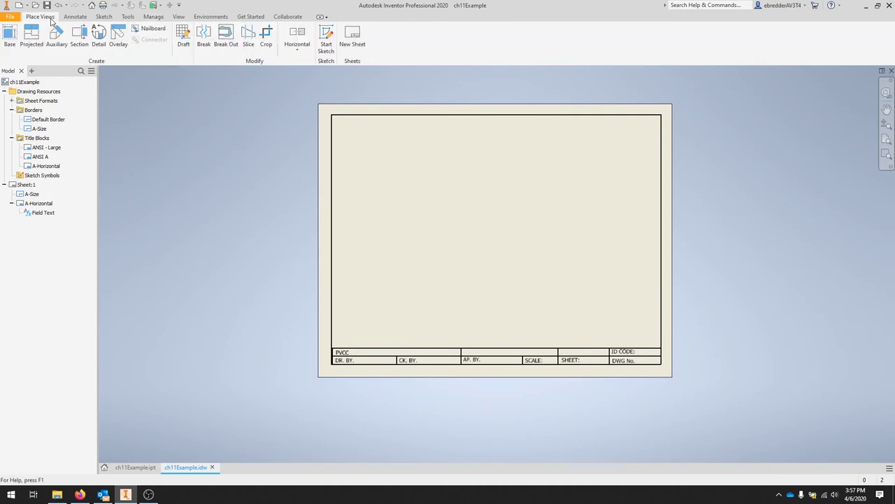
left_click(9, 35)
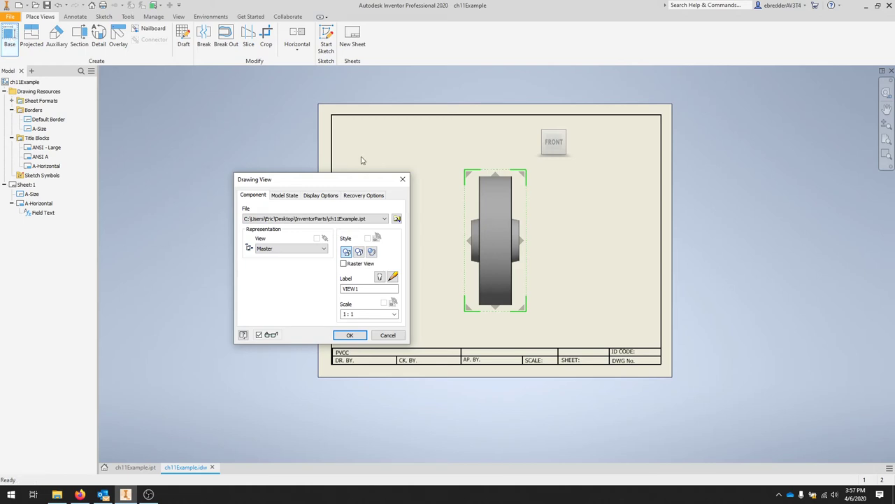
left_click(554, 142)
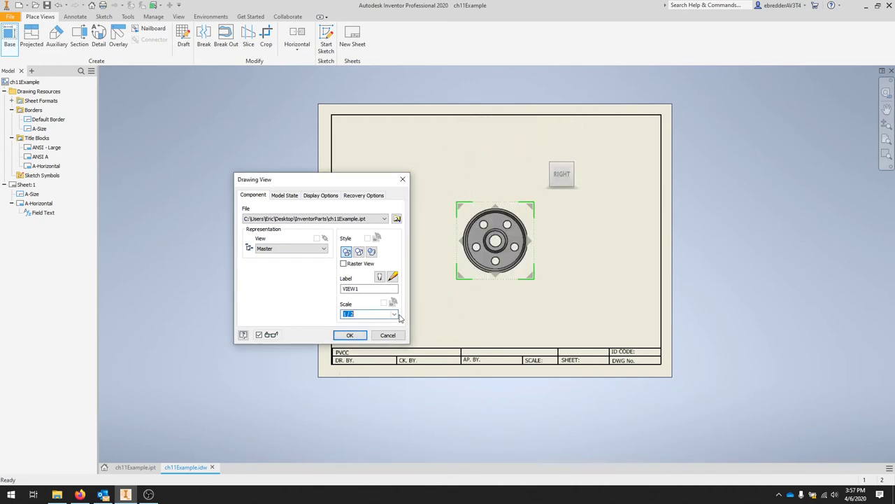
left_click(395, 314)
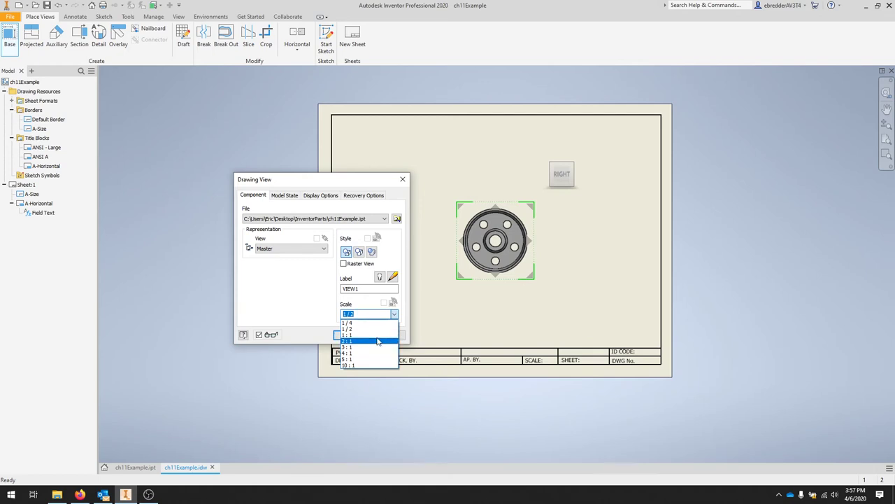
left_click(347, 334)
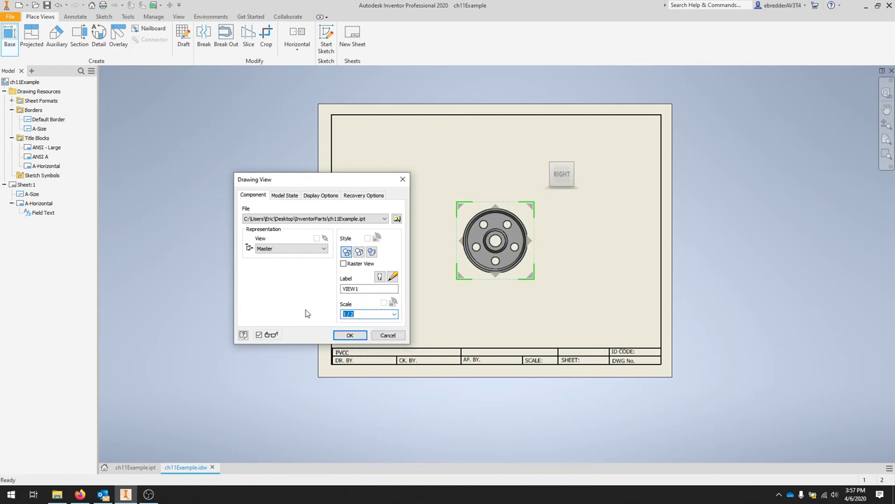
type("3:4")
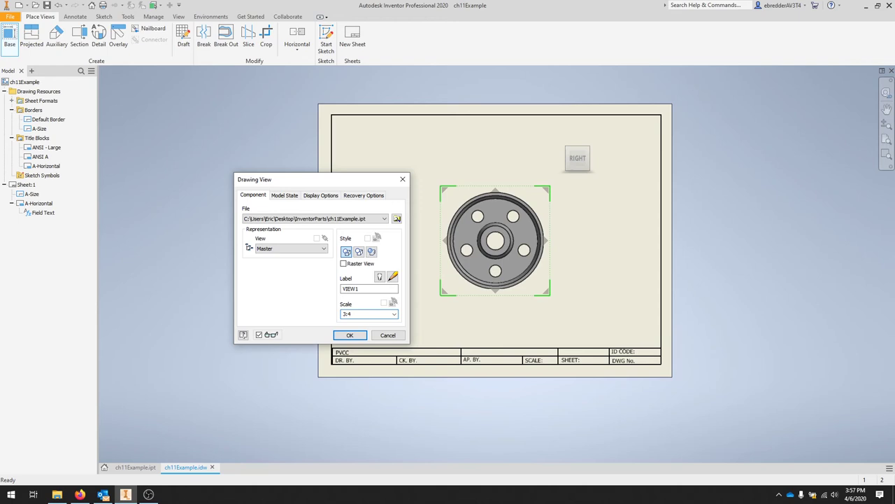
left_click(350, 336)
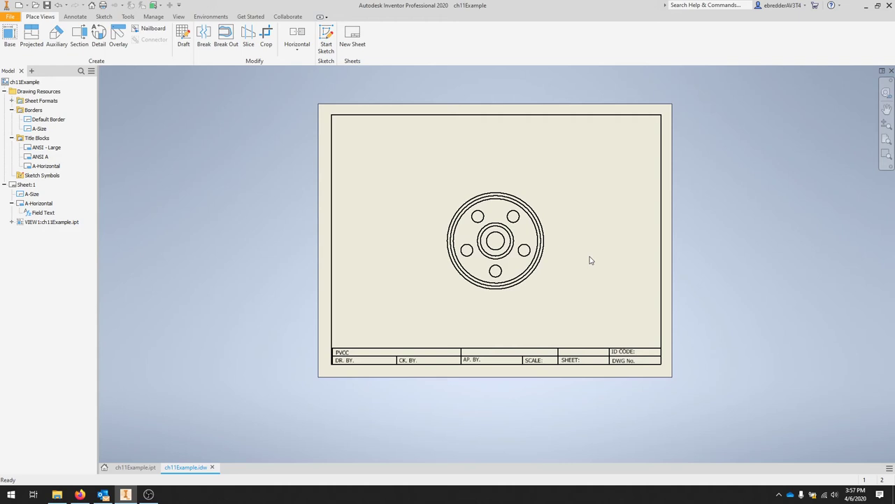
left_click(512, 216)
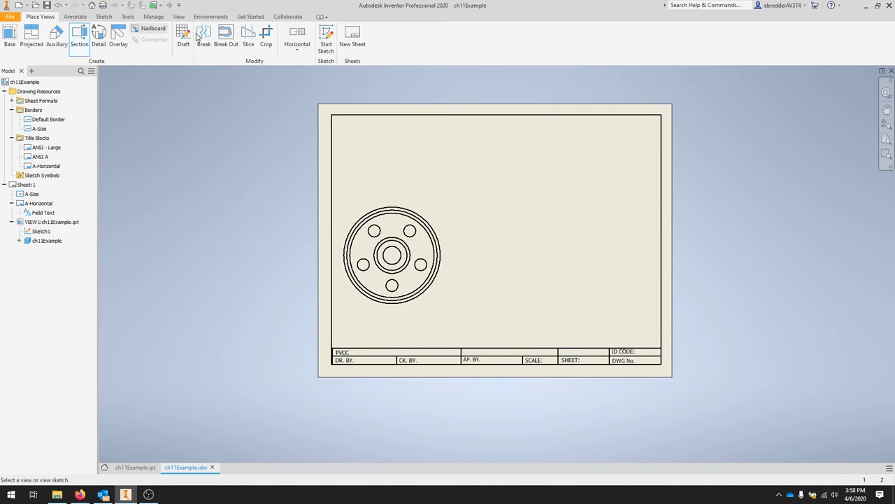
Draw a vertical A-A cutting line through the centre of the wheel's base view and continue
left_click(405, 236)
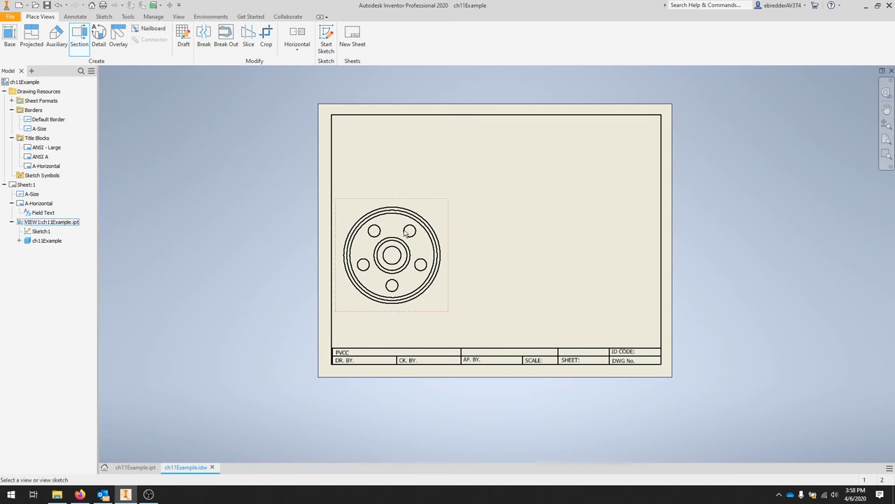
mouse_move(414, 286)
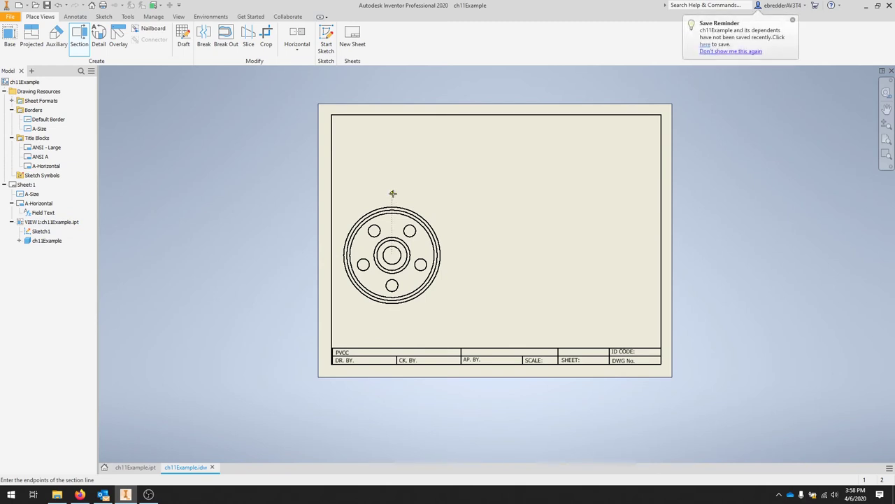
left_click_drag(392, 193, 397, 325)
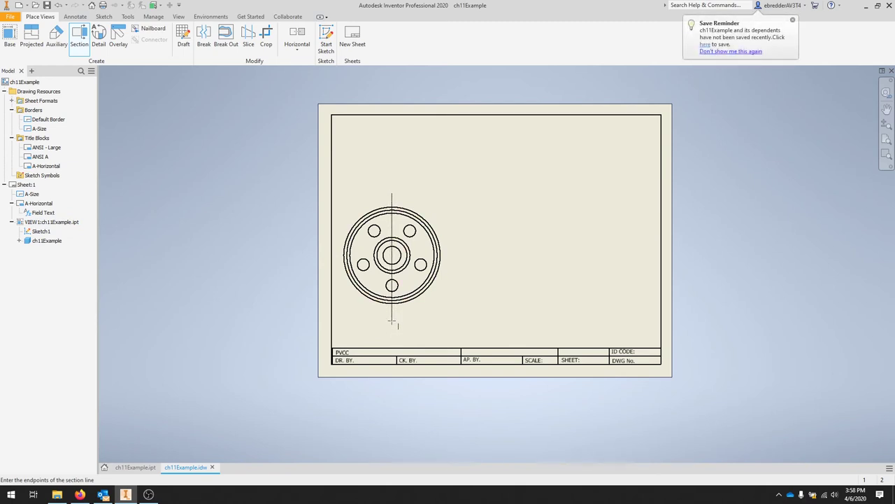
right_click(417, 316)
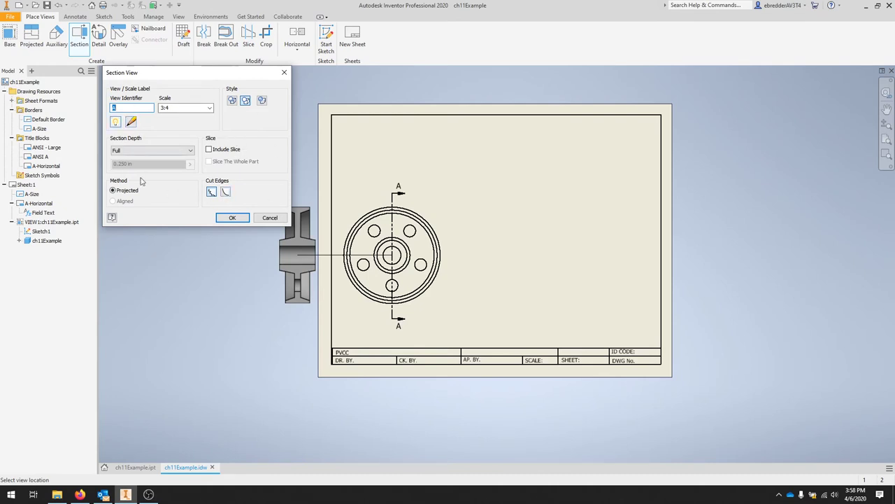
mouse_move(116, 121)
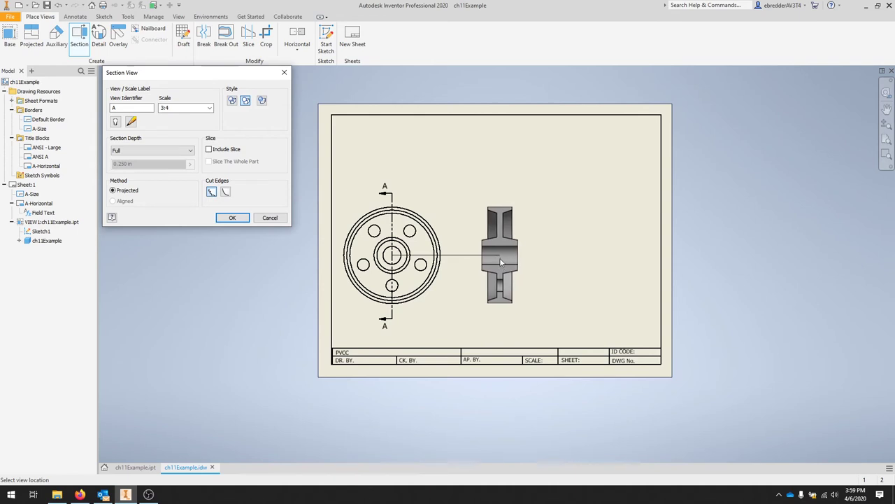
Drop section view A-A on the sheet to the right of the base view
left_click(232, 218)
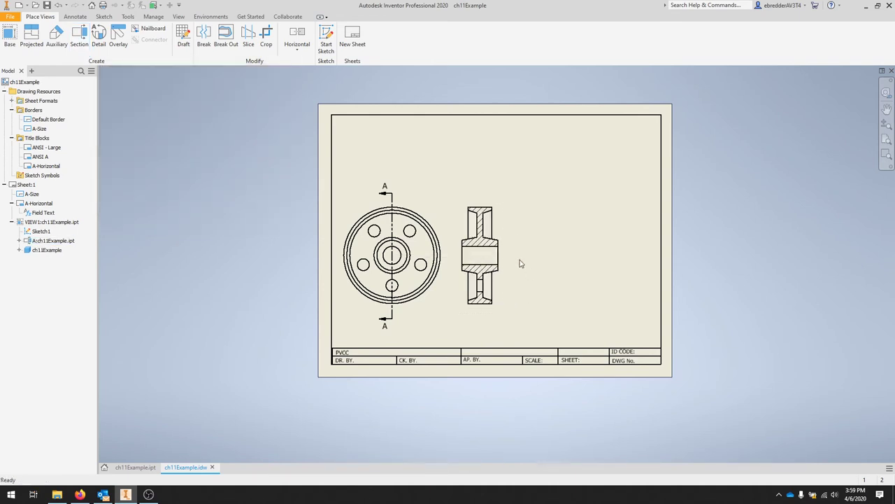
mouse_move(508, 342)
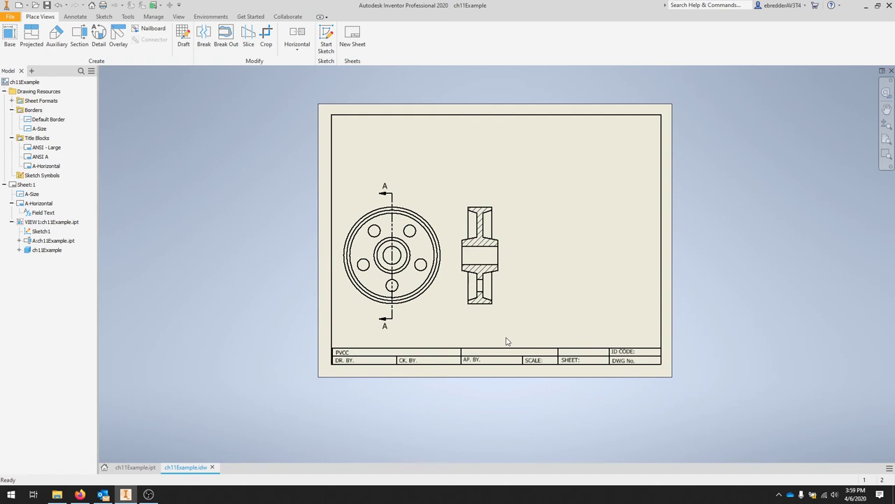
mouse_move(504, 337)
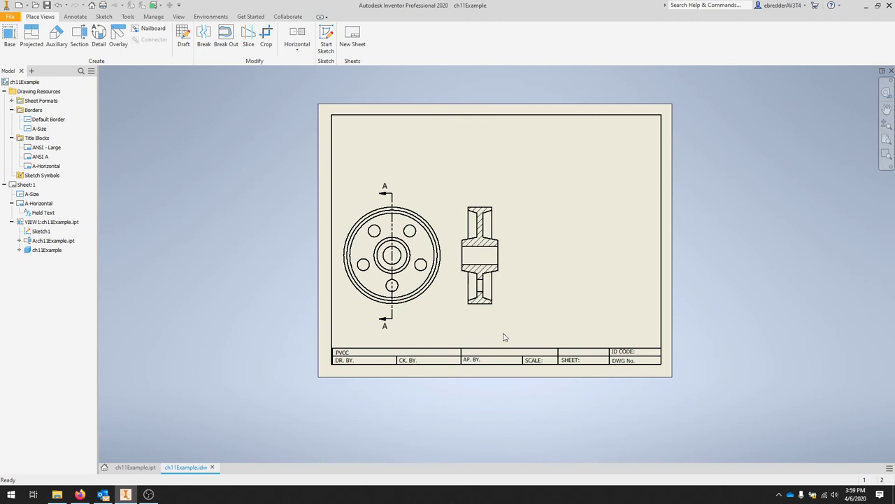
mouse_move(516, 306)
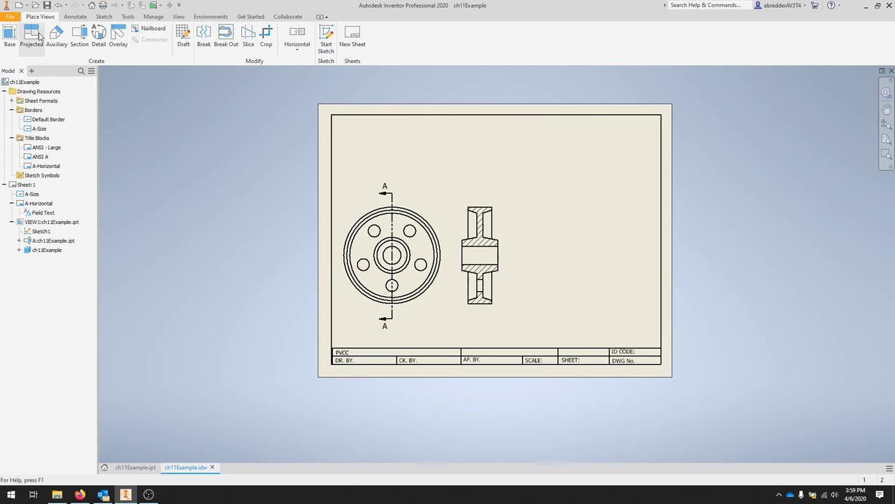
Project an isometric view from the base view and place it at the sheet's upper right
left_click(391, 254)
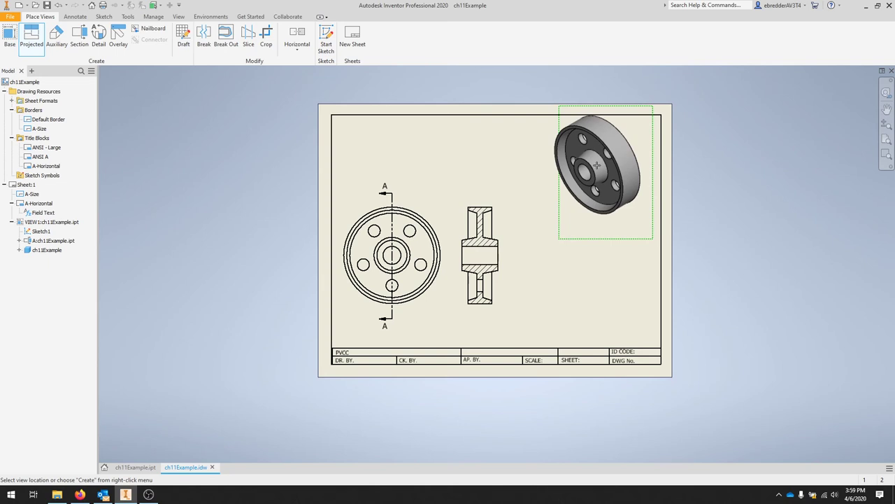
left_click(605, 171)
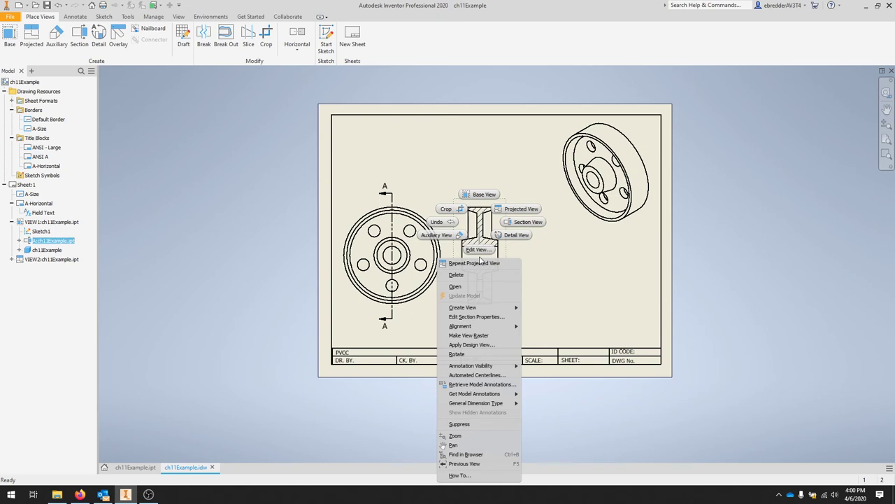
mouse_move(481, 383)
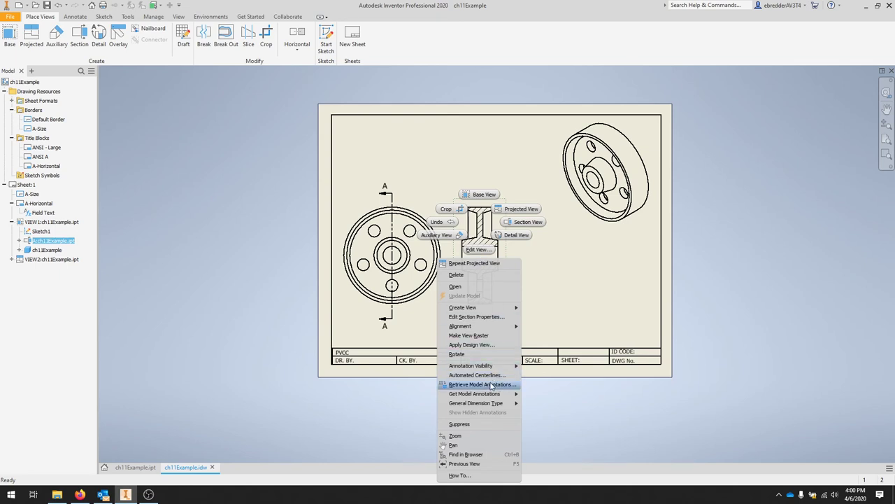
Retrieve model annotations into the base view, showing Ø2.50, Ø.50 and 90°, and switch to feature picking
left_click(481, 383)
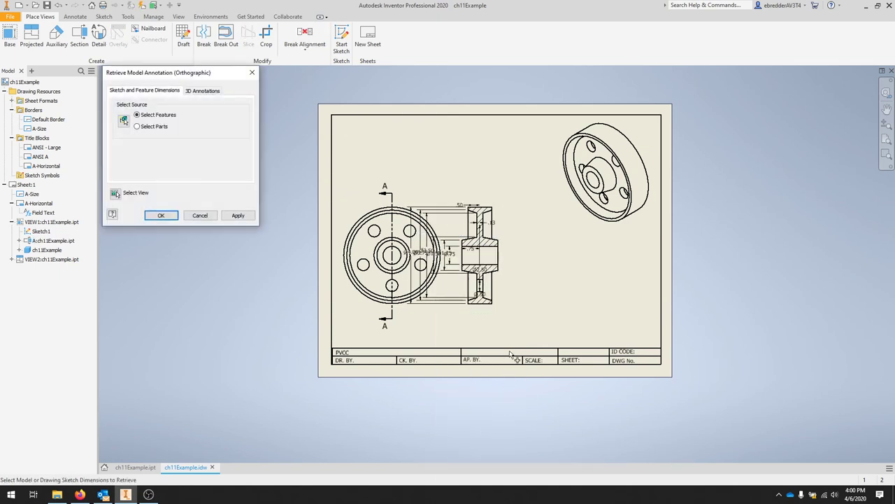
left_click(138, 125)
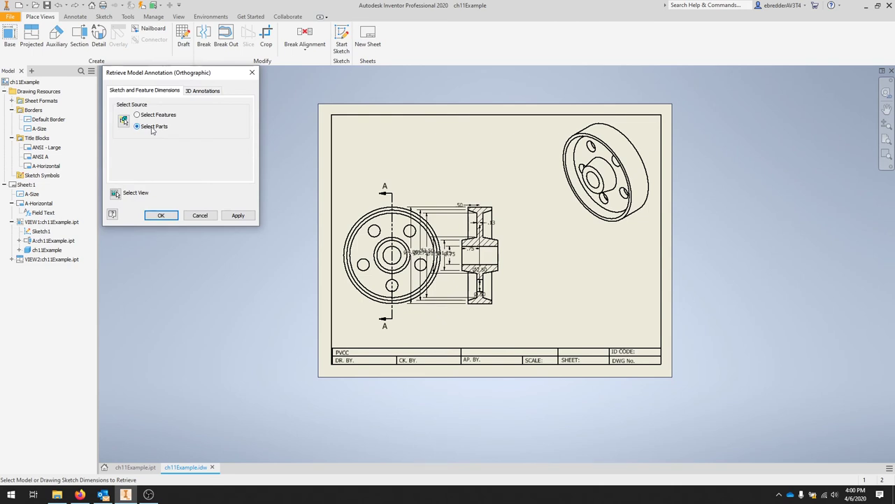
left_click(138, 126)
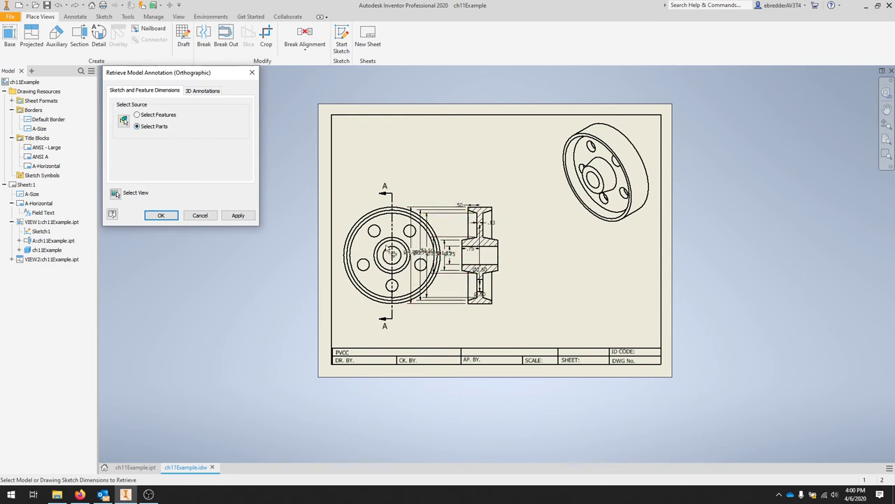
left_click(422, 254)
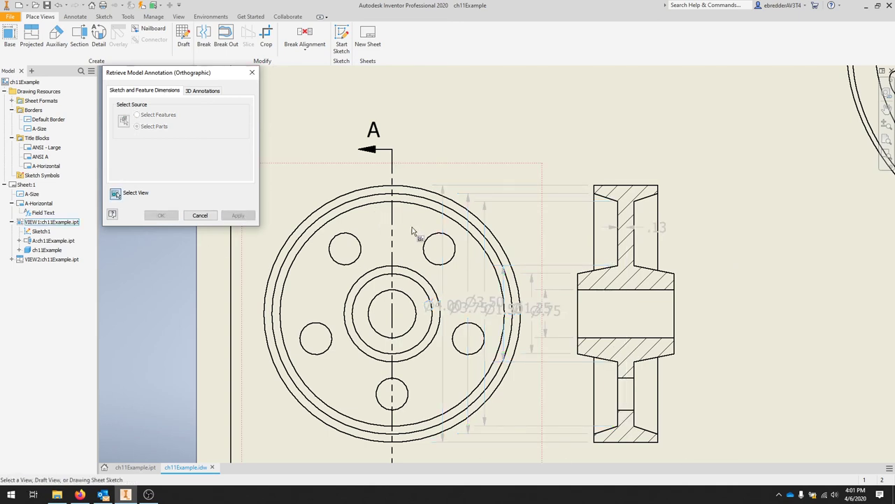
mouse_move(391, 226)
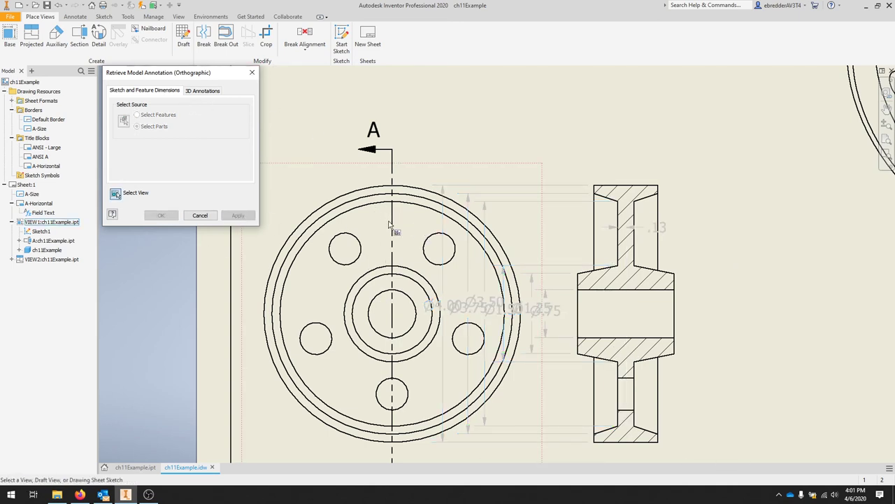
left_click(137, 126)
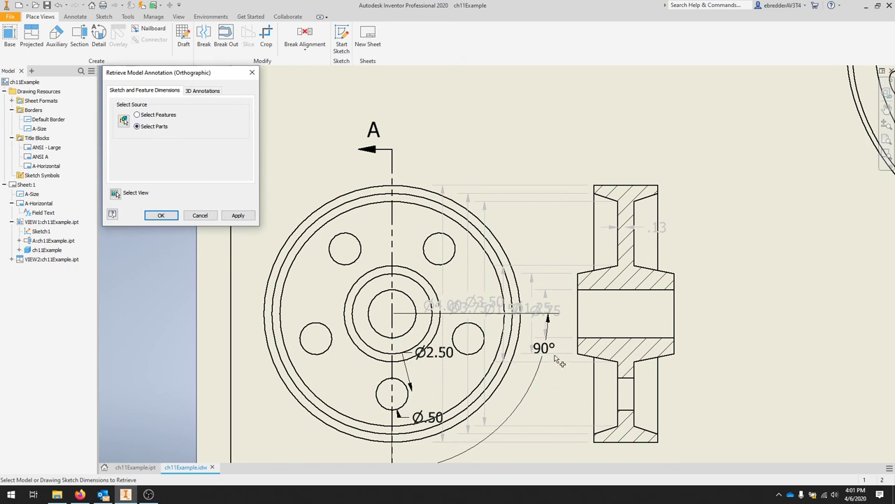
left_click(137, 114)
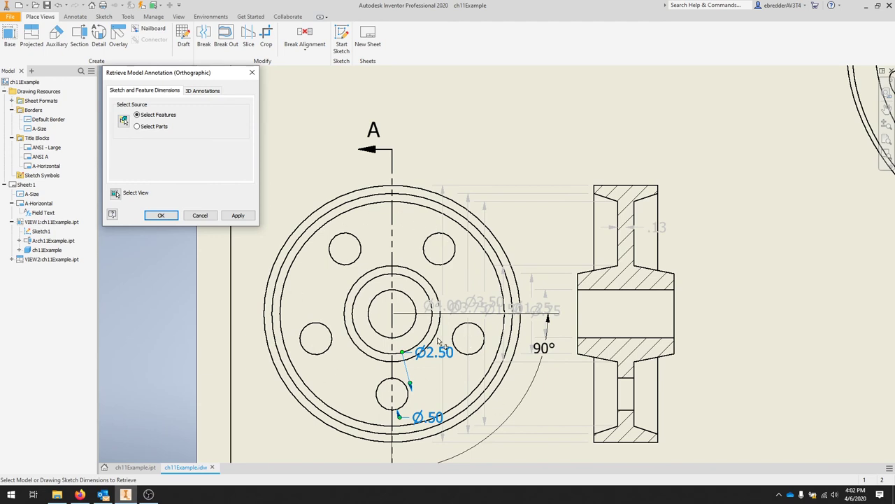
mouse_move(277, 189)
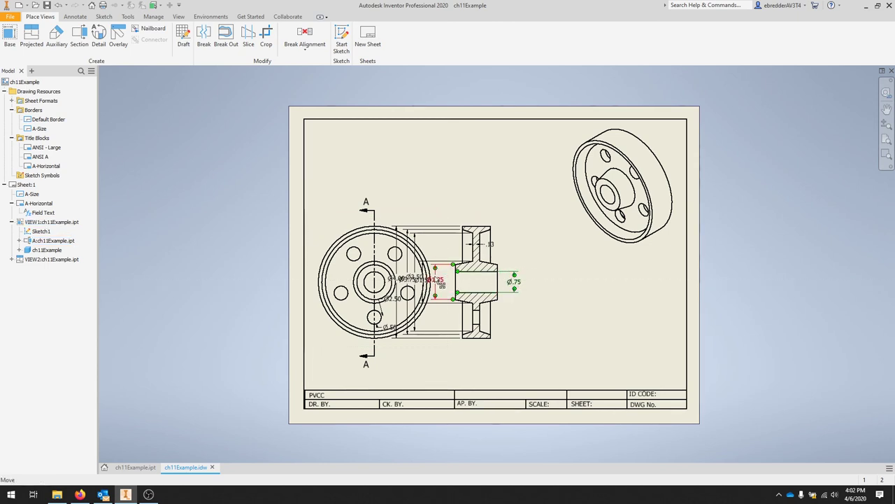
Window-select the Ø.75 to Ø4.00 diameters on section A-A, delete the stray .13 dimension, and go to the part model
left_click_drag(440, 279, 566, 282)
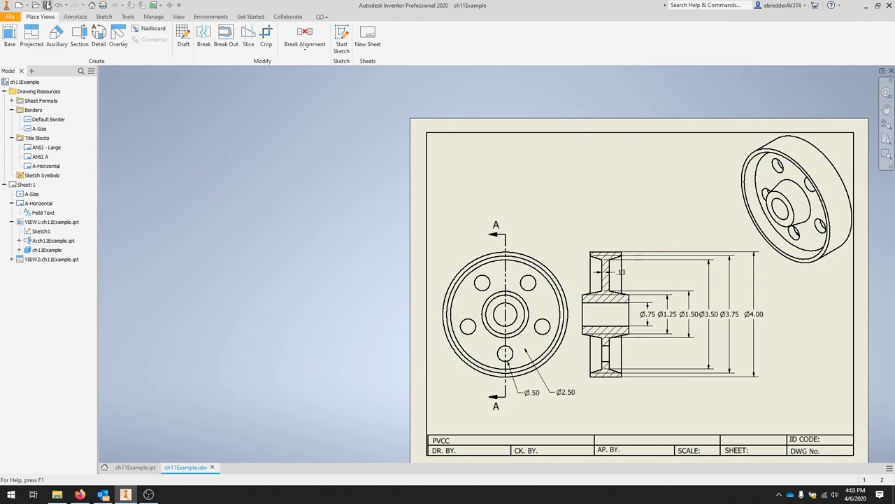
mouse_move(48, 5)
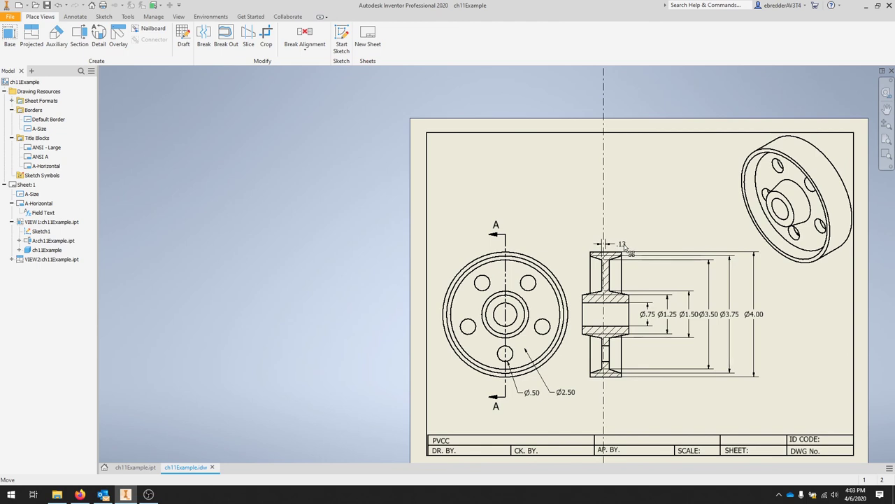
right_click(623, 245)
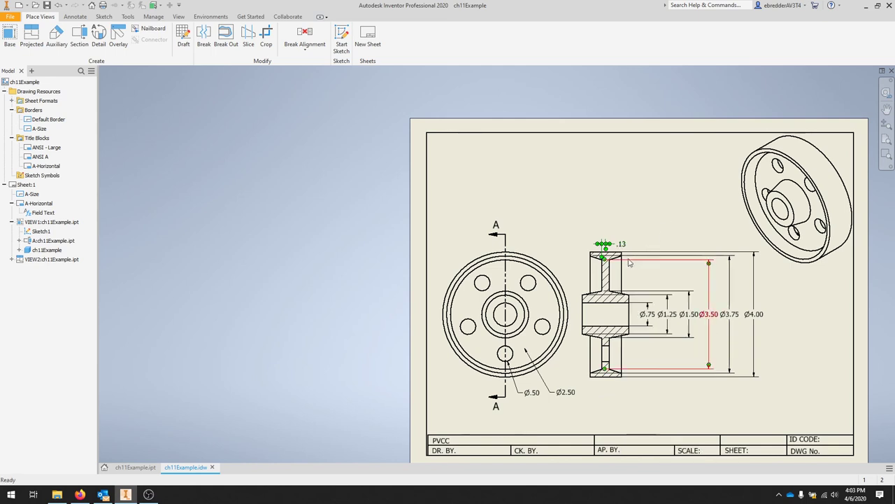
right_click(616, 249)
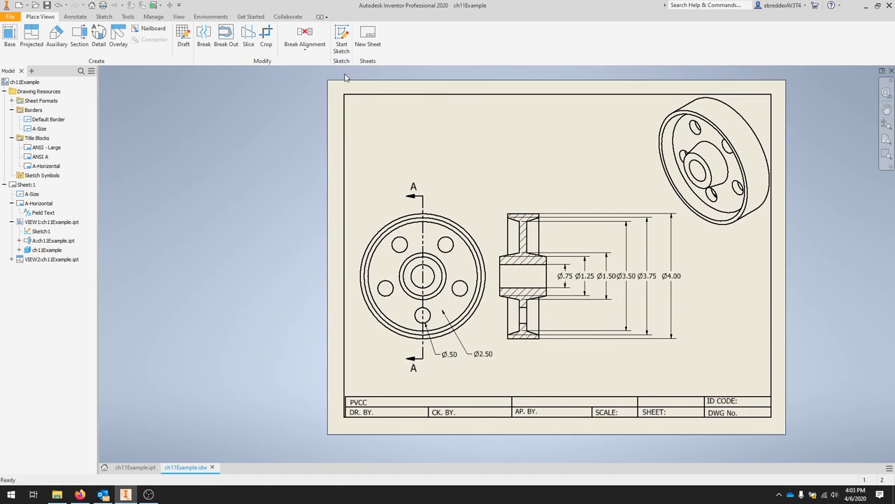
mouse_move(168, 115)
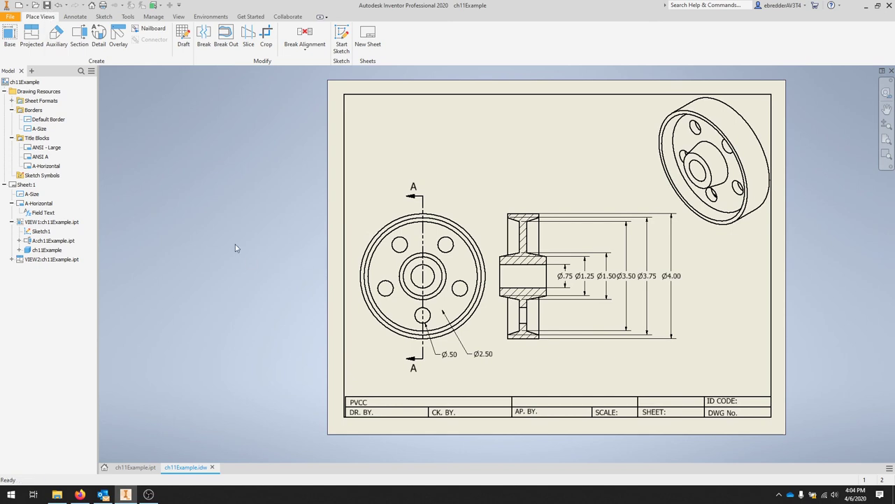
left_click(135, 467)
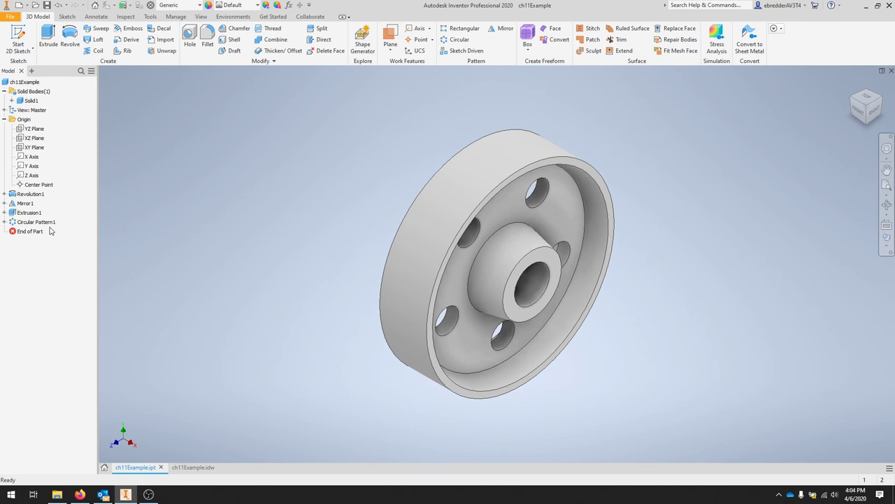
Edit Circular Pattern1 to six holes and return to the wheel drawing
right_click(36, 221)
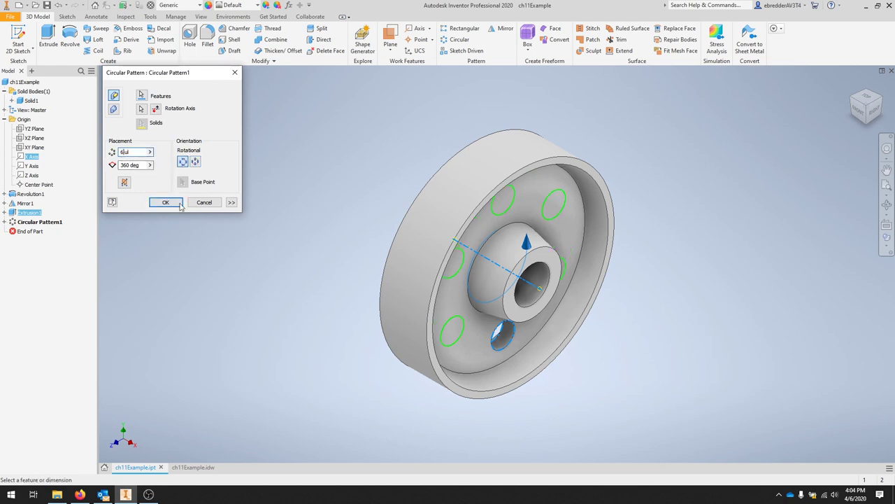
left_click(165, 202)
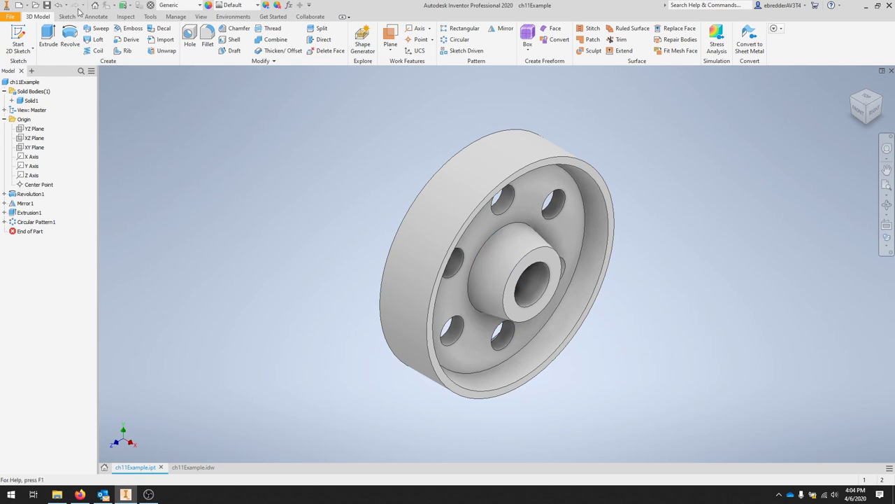
mouse_move(290, 188)
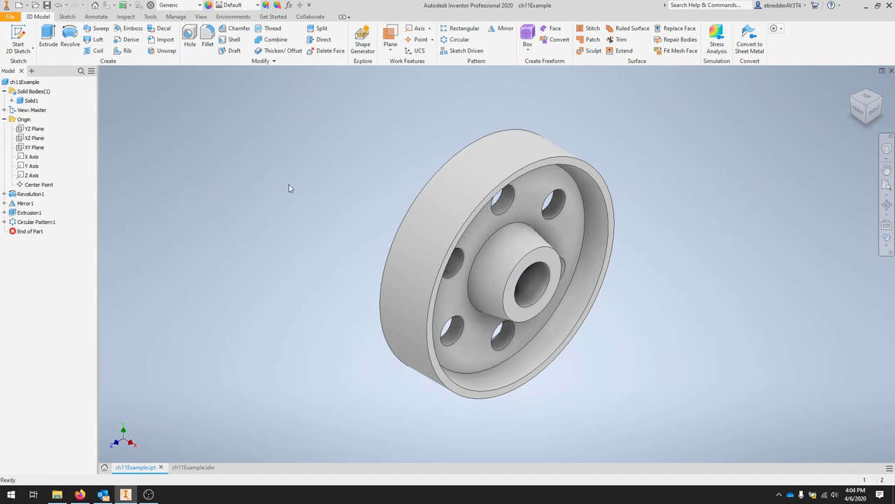
left_click(193, 467)
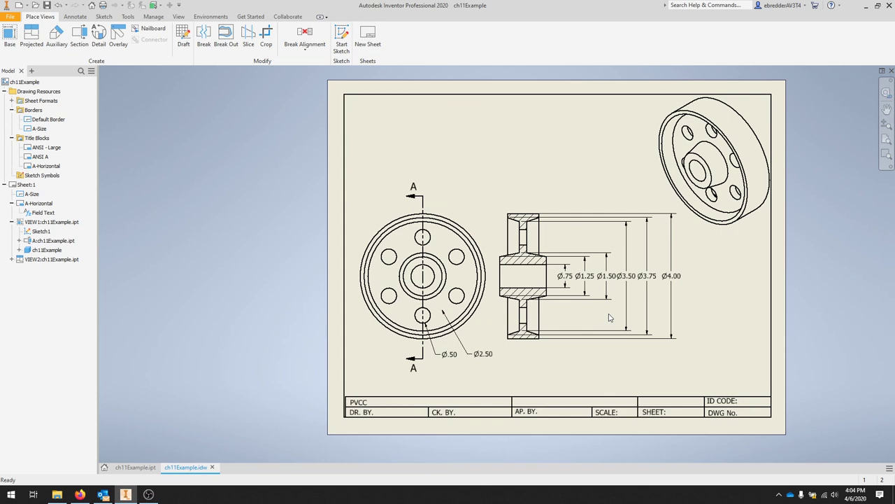
Start a new general dimension on section view A-A from the Annotate tools
left_click(483, 287)
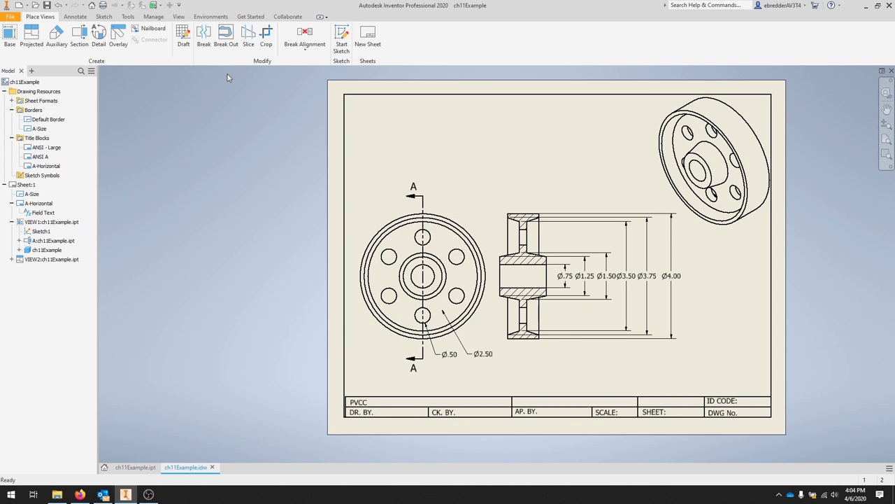
left_click(76, 16)
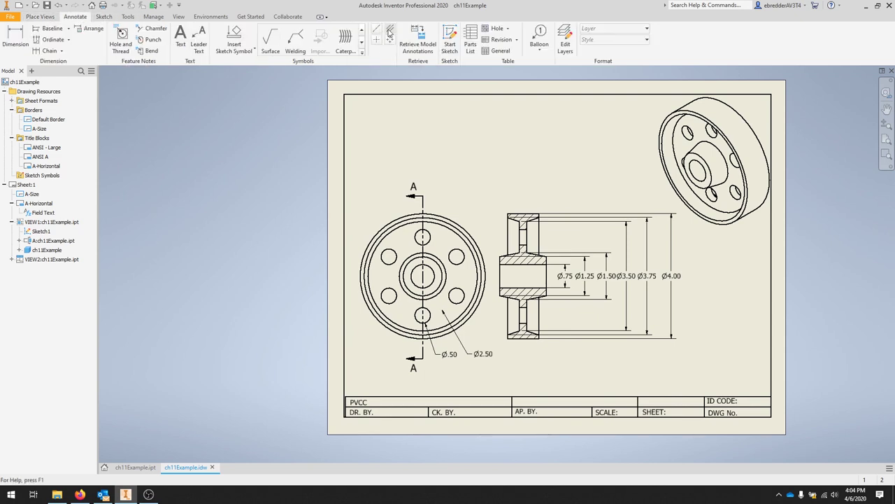
left_click(389, 34)
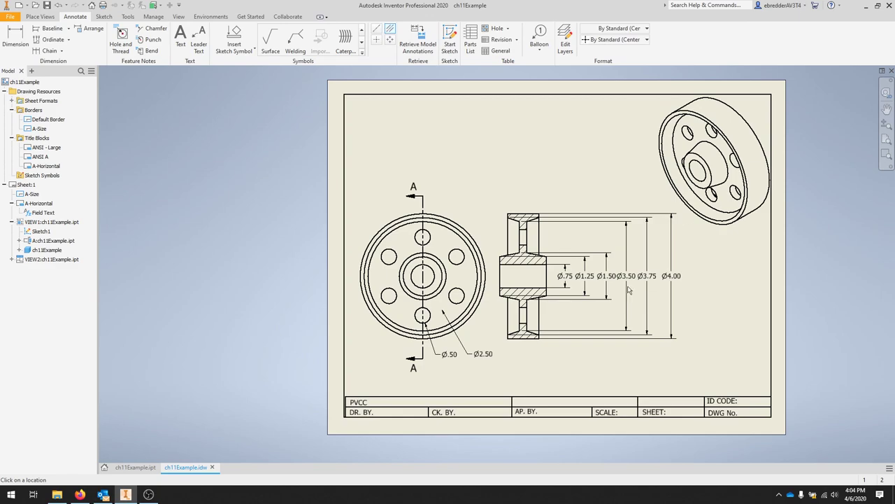